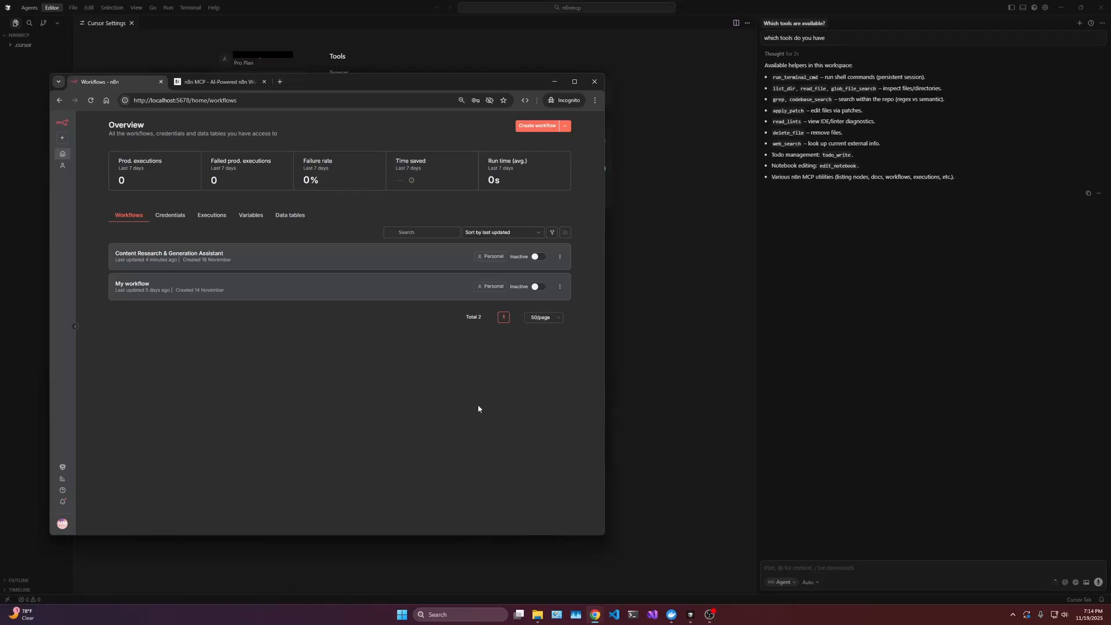
Switch to the n8n MCP website and scroll down to its Powerful Features section
{"action": "left_click", "coordinate": [216, 81]}
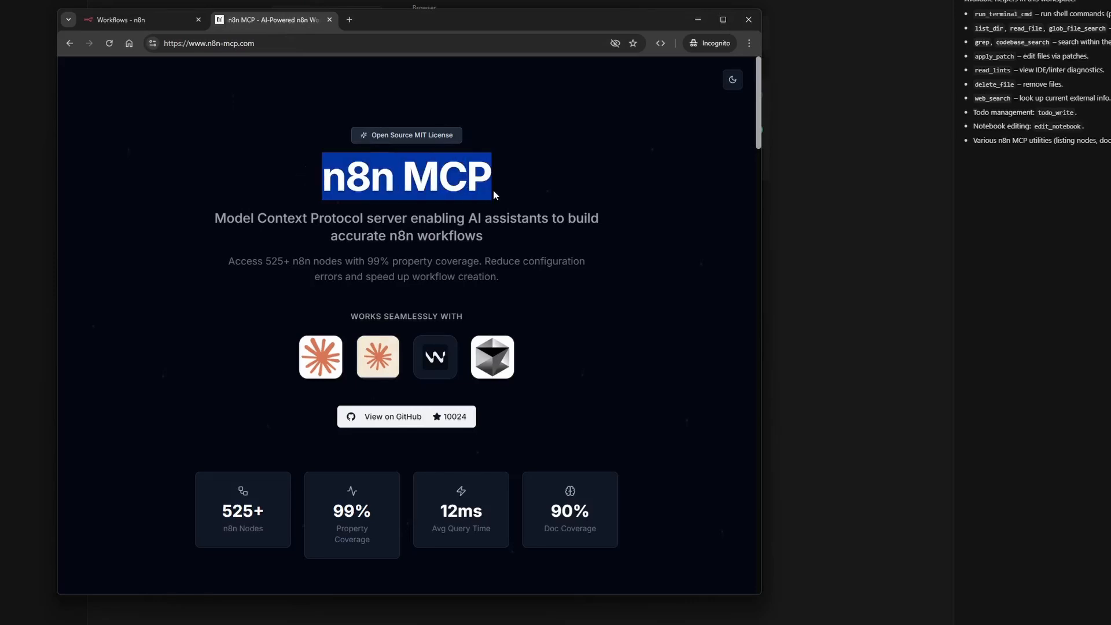
{"action": "scroll", "scroll_direction": "down", "scroll_amount": 3}
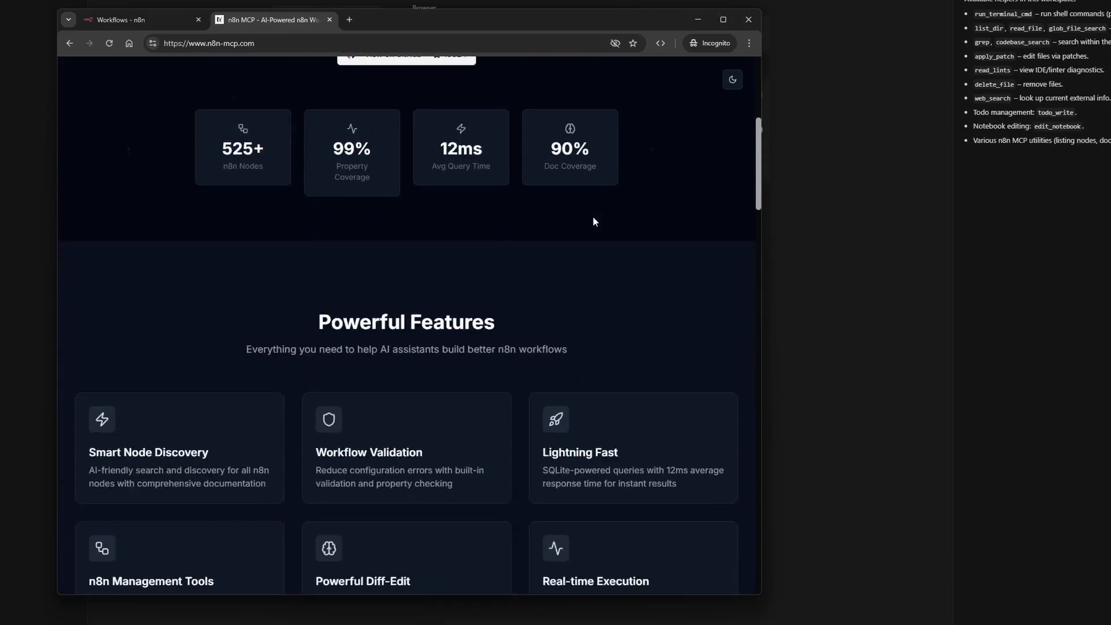
{"action": "scroll", "scroll_direction": "down", "scroll_amount": 3}
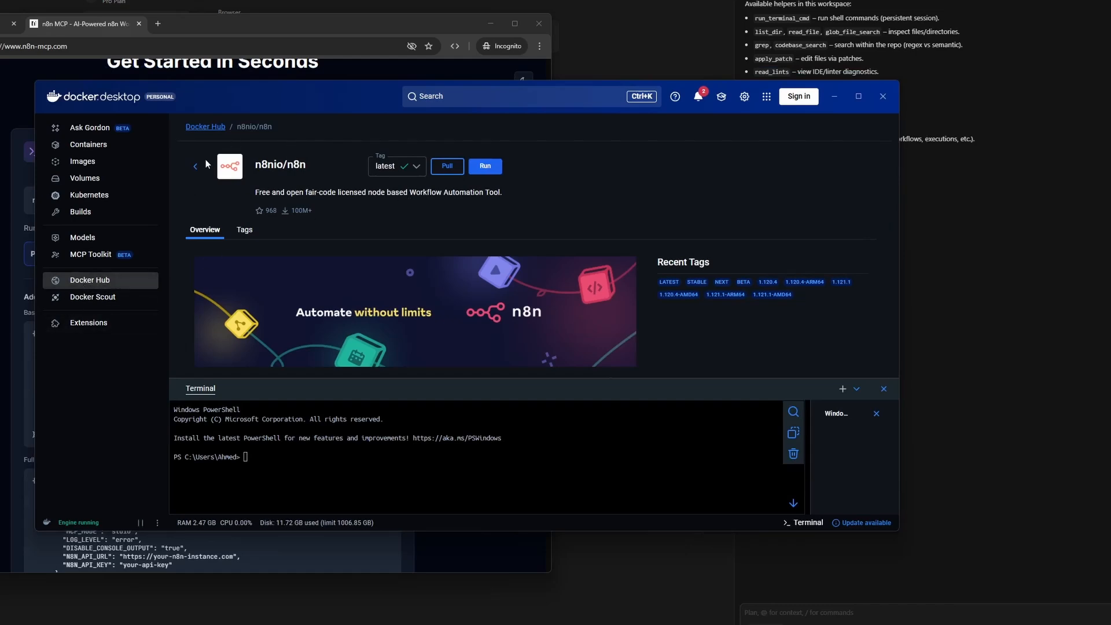
Try the n8nio/n8n Run dialog's host port field, then view the existing containers instead
{"action": "left_click", "coordinate": [195, 166]}
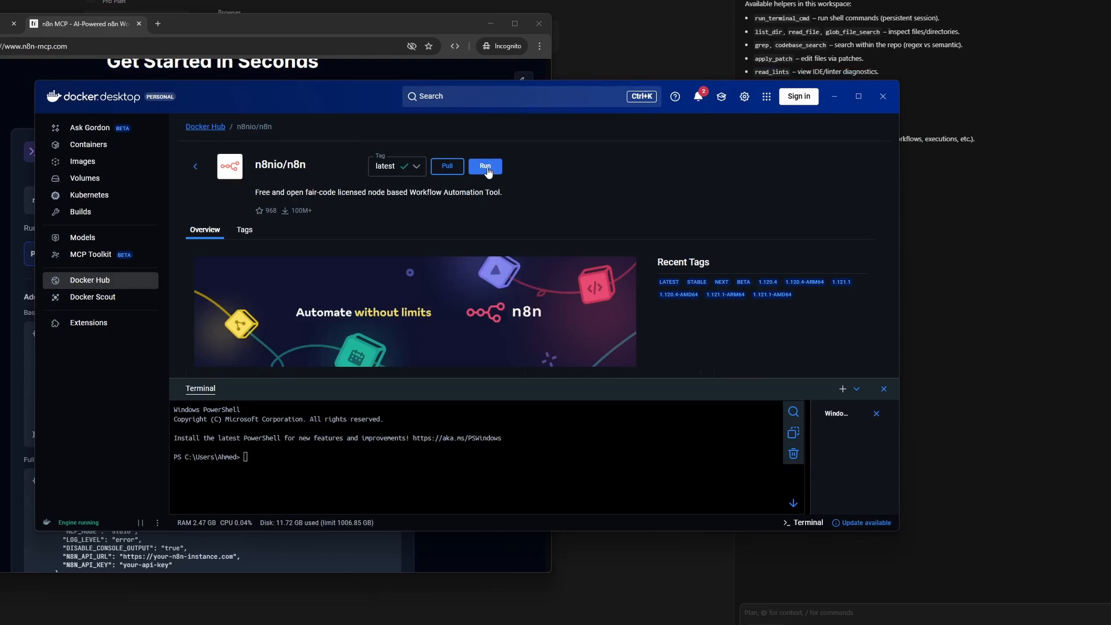
{"action": "left_click", "coordinate": [484, 166]}
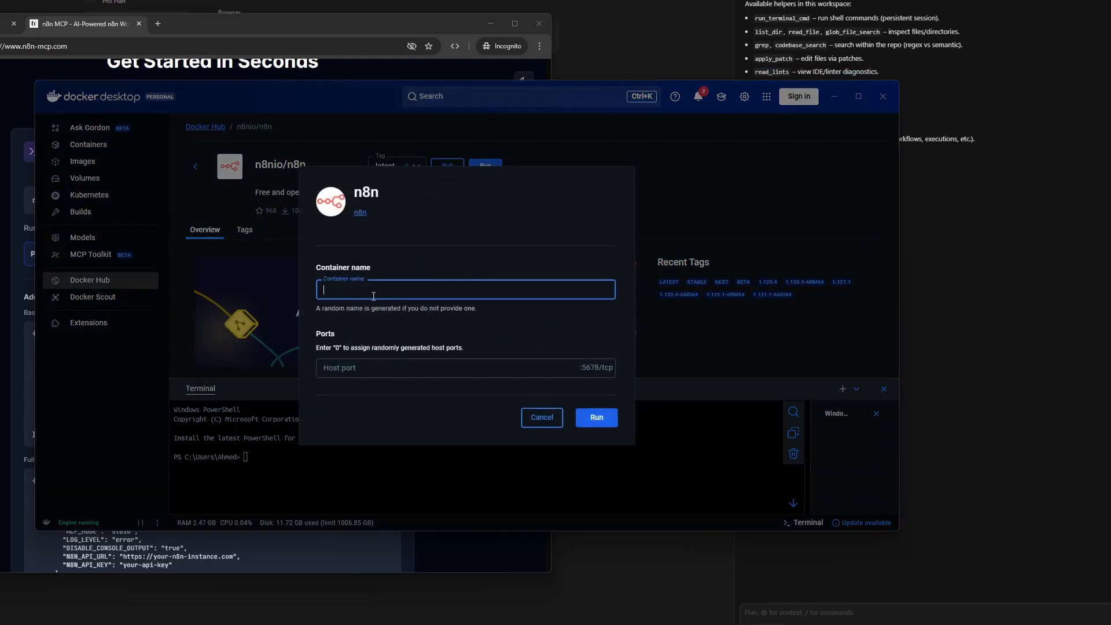
{"action": "left_click", "coordinate": [466, 367]}
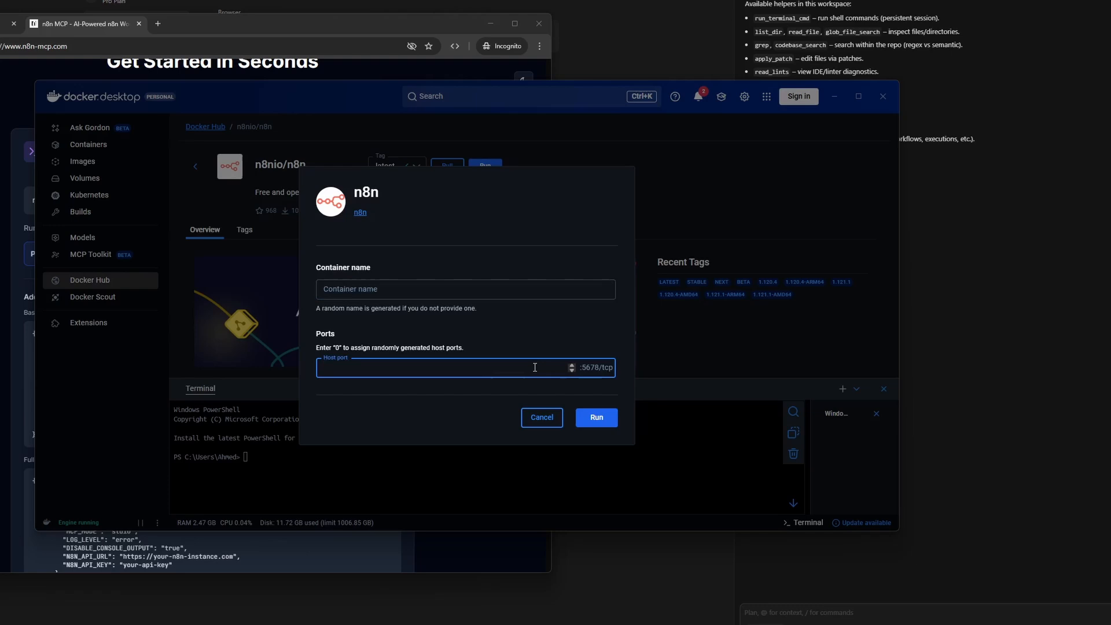
{"action": "type", "text": "56"}
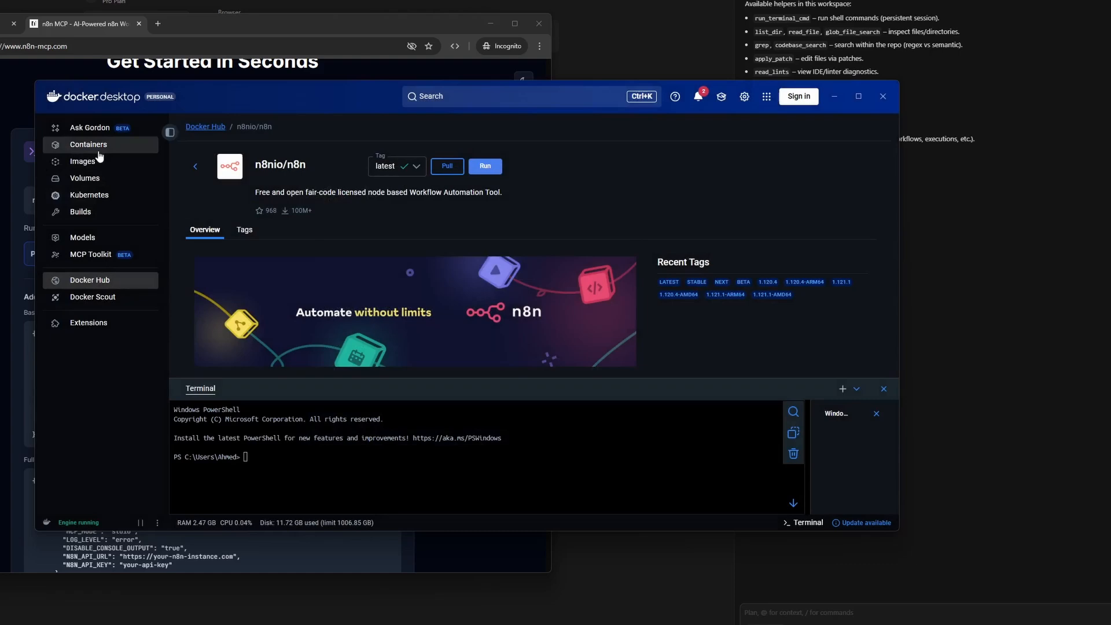
{"action": "left_click", "coordinate": [88, 145]}
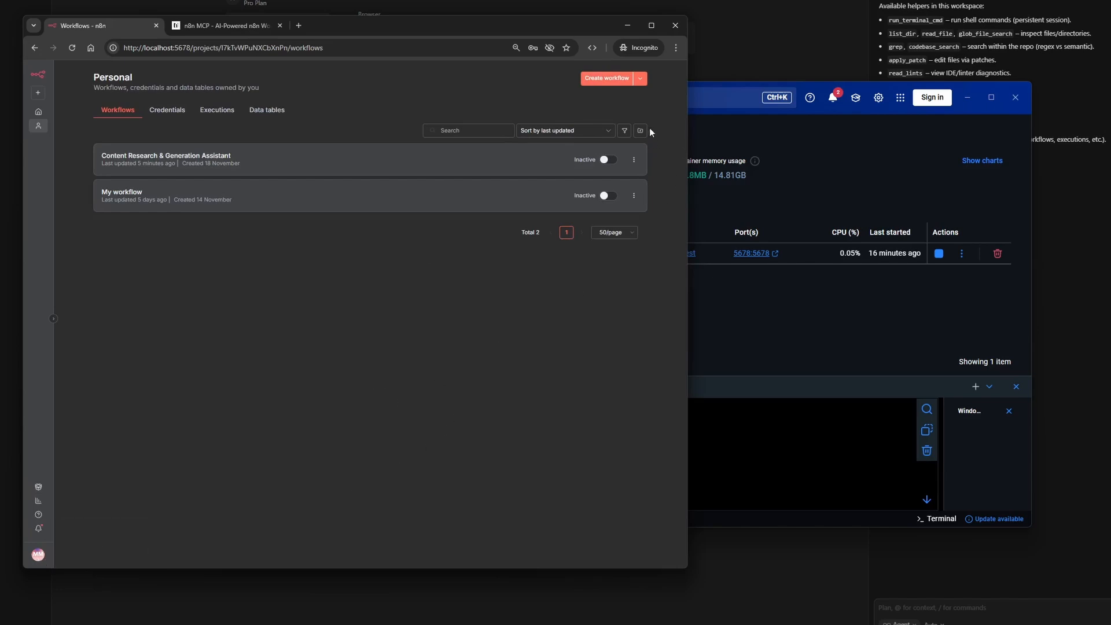
{"action": "mouse_move", "coordinate": [342, 301]}
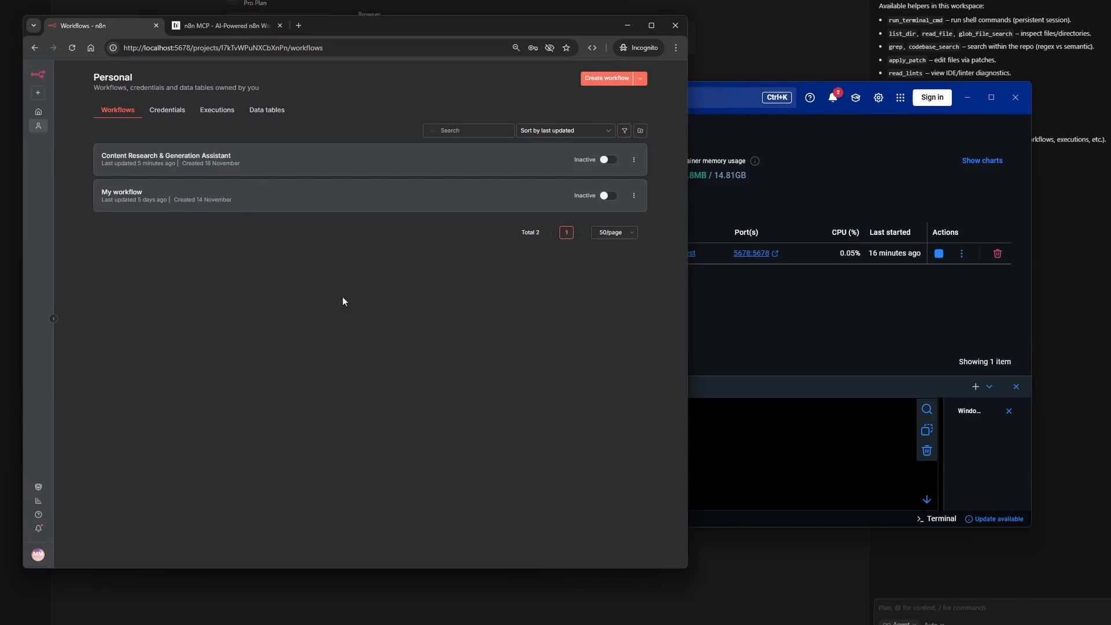
Scroll to Get Started in Seconds and select the npx n8n-mcp command and basic config JSON
{"action": "left_click", "coordinate": [224, 25]}
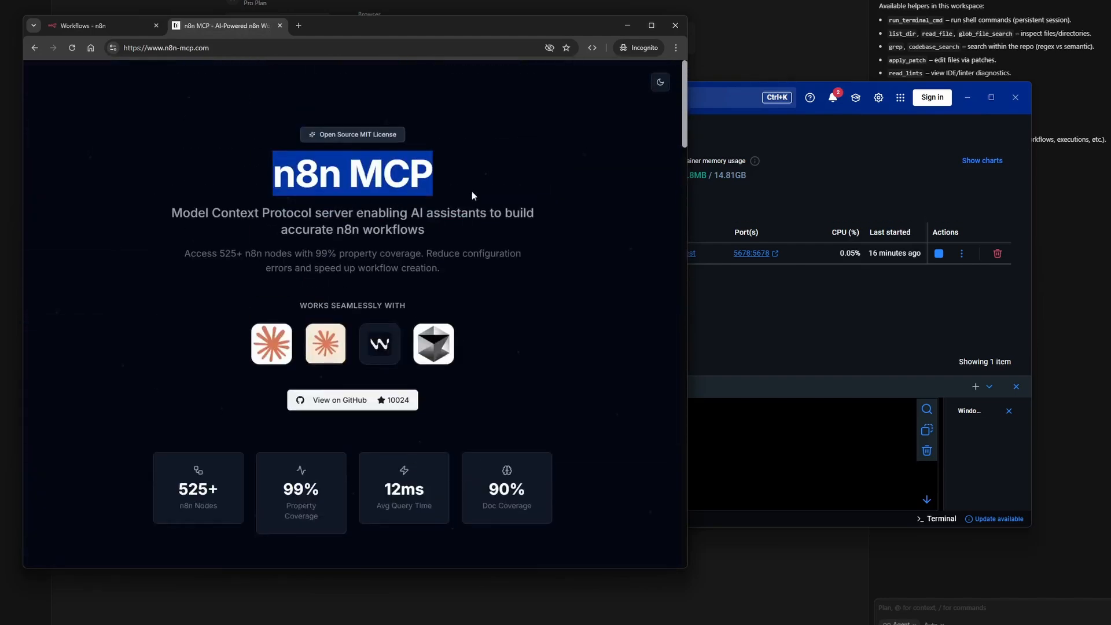
{"action": "scroll", "scroll_direction": "down", "scroll_amount": 3}
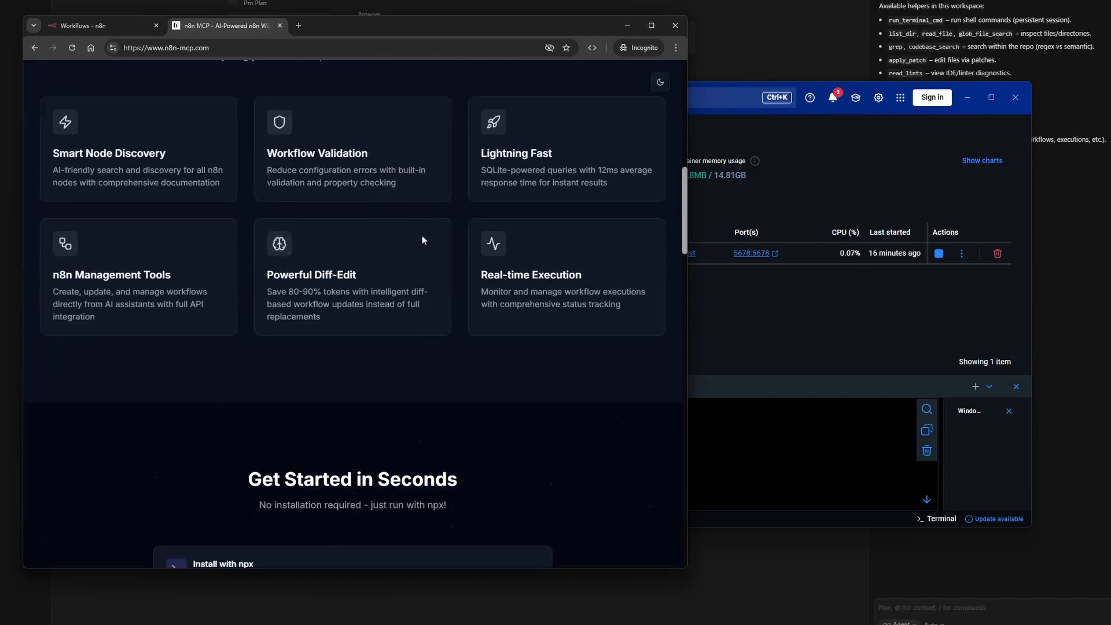
{"action": "scroll", "scroll_direction": "down", "scroll_amount": 3}
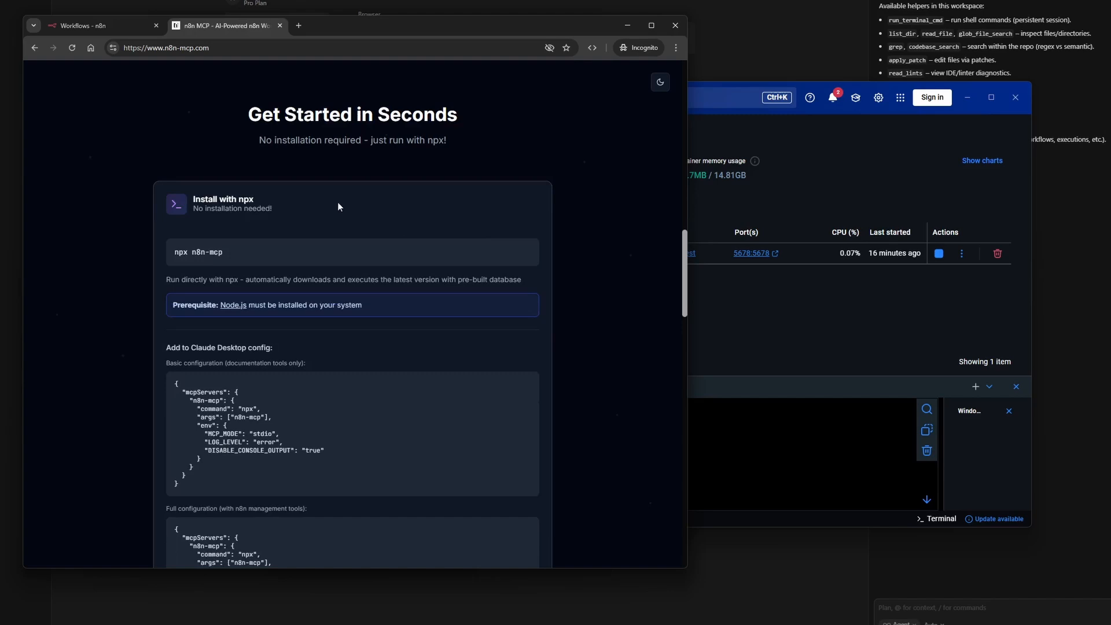
{"action": "double_click", "coordinate": [215, 252]}
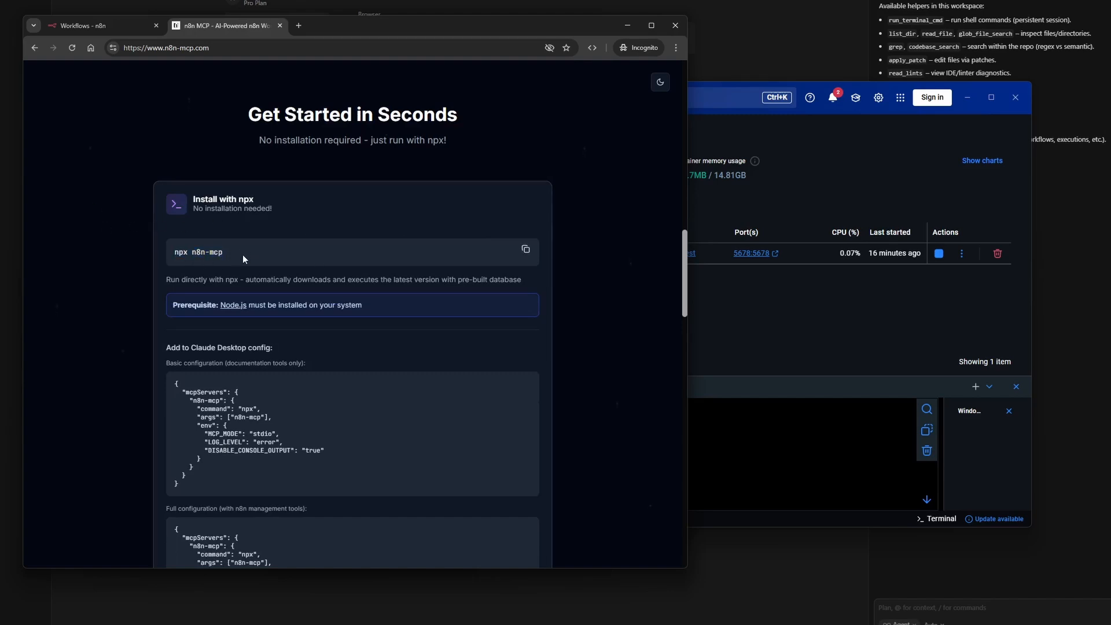
{"action": "scroll", "scroll_direction": "down", "scroll_amount": 3}
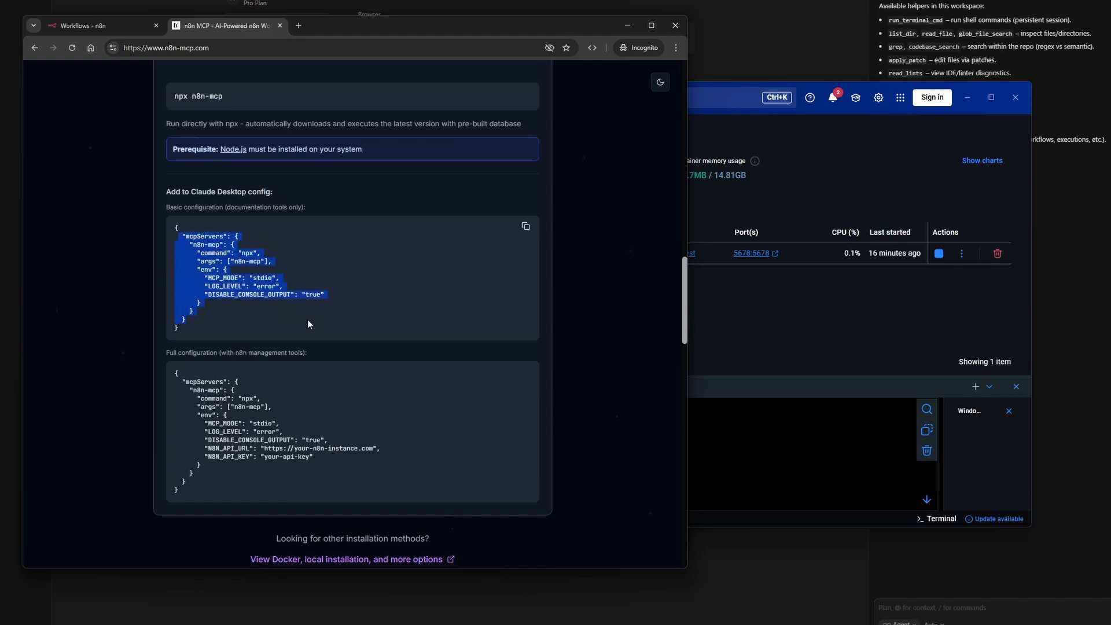
{"action": "left_click", "coordinate": [249, 324]}
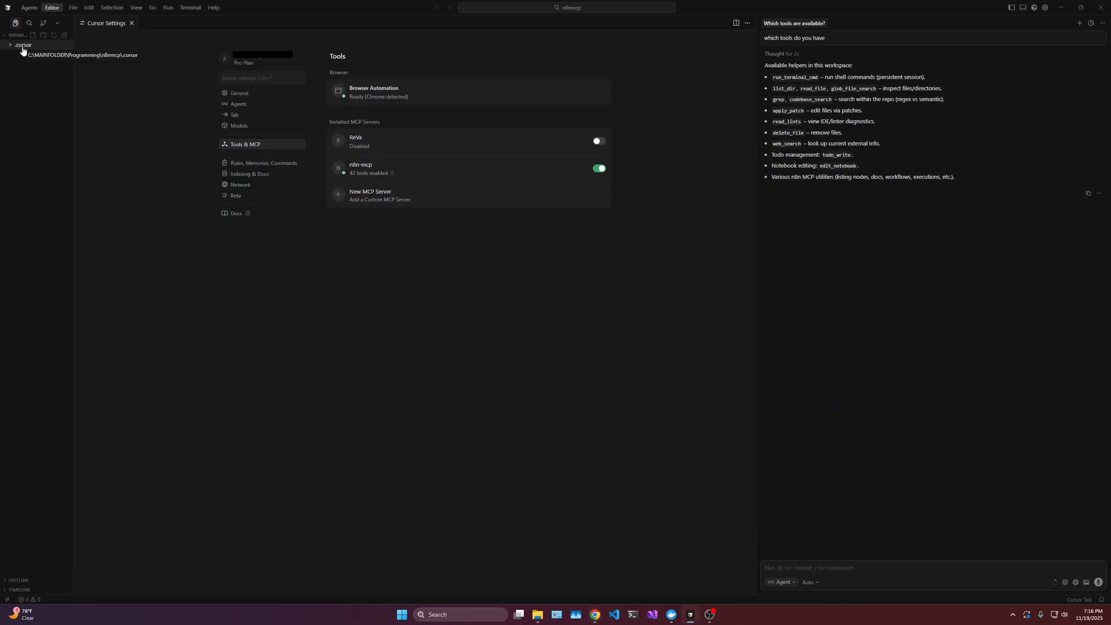
Expand .cursor and inspect mcp.json's N8N_API_URL and N8N_API_KEY values
{"action": "left_click", "coordinate": [22, 44]}
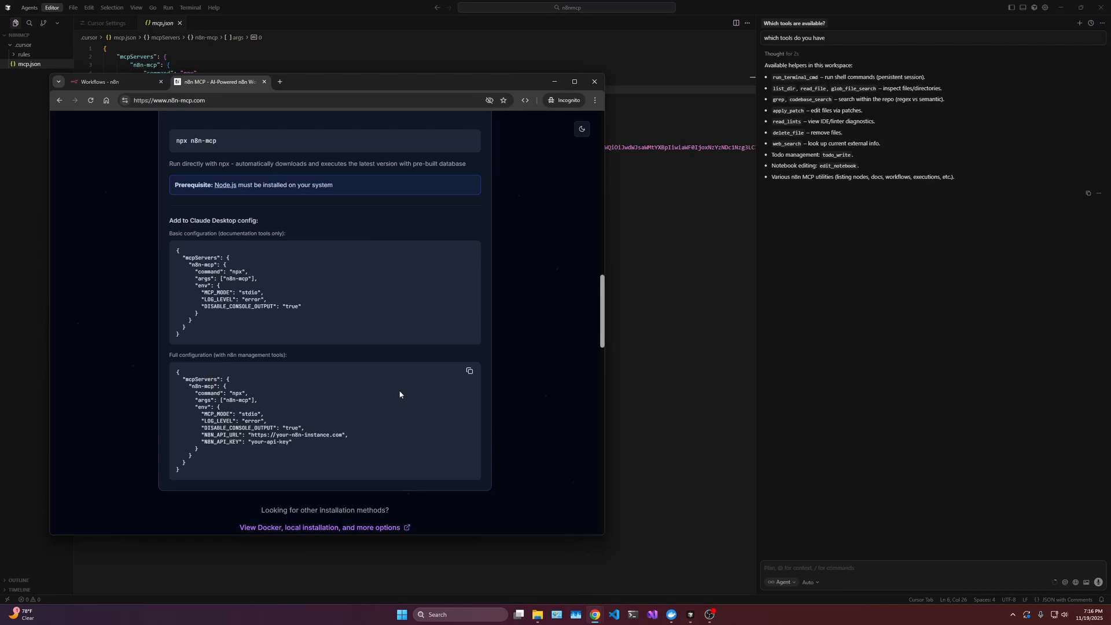
{"action": "left_click", "coordinate": [594, 81]}
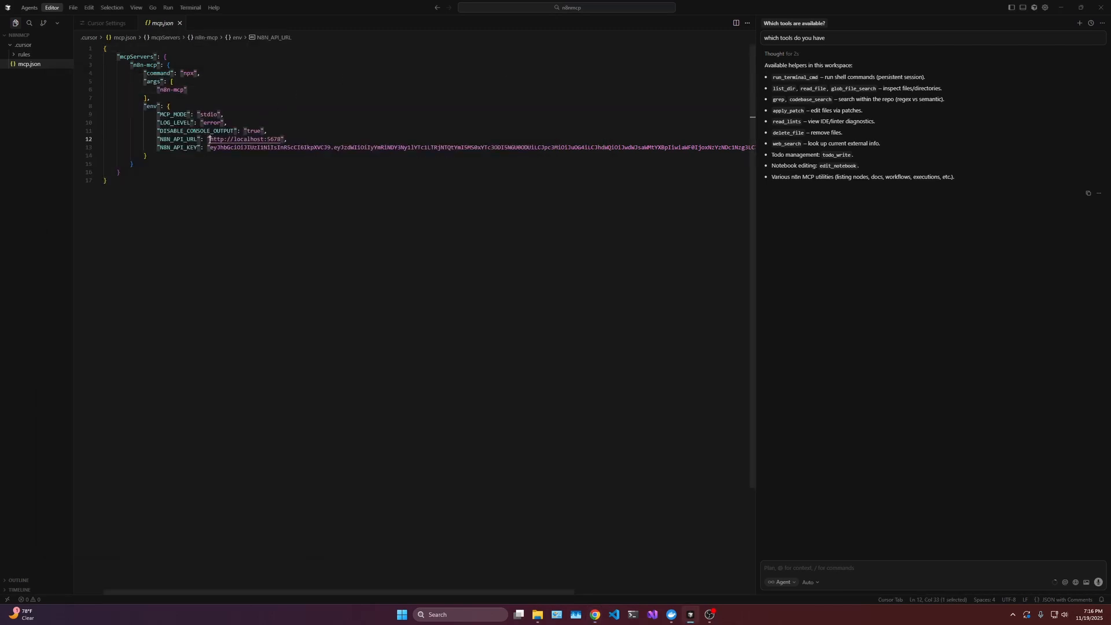
{"action": "left_click", "coordinate": [281, 138]}
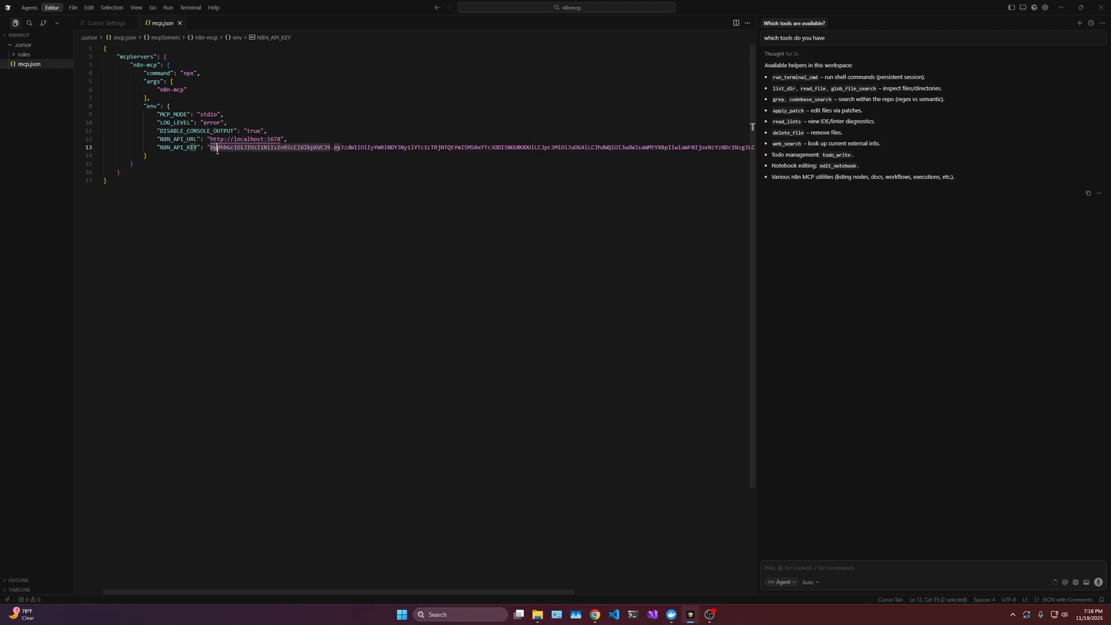
{"action": "left_click_drag", "start_coordinate": [216, 148], "coordinate": [648, 147]}
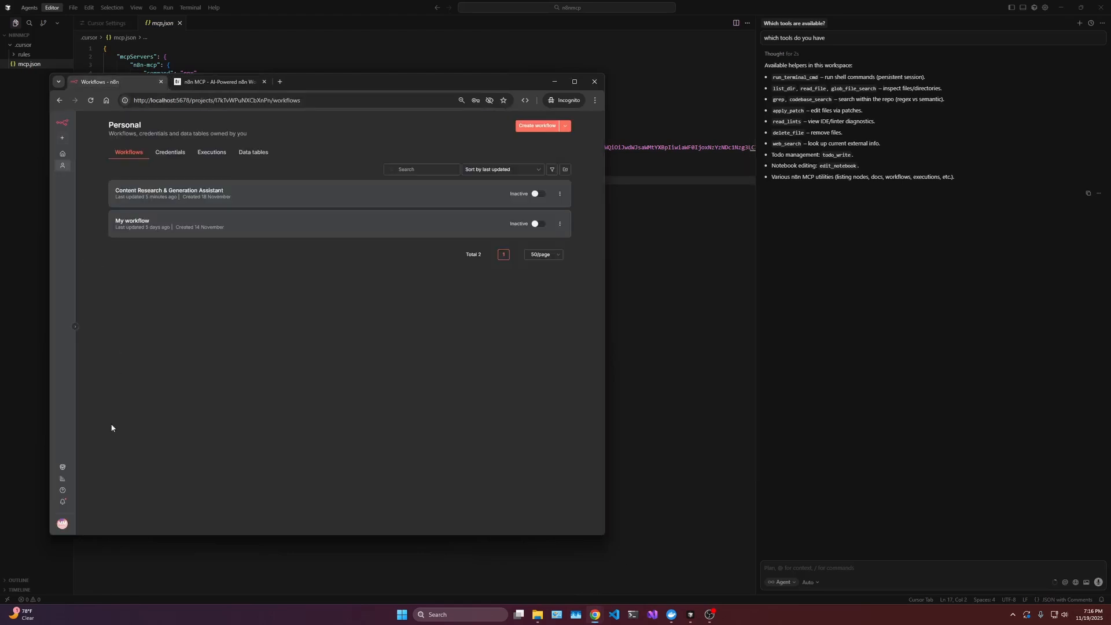
{"action": "mouse_move", "coordinate": [70, 528]}
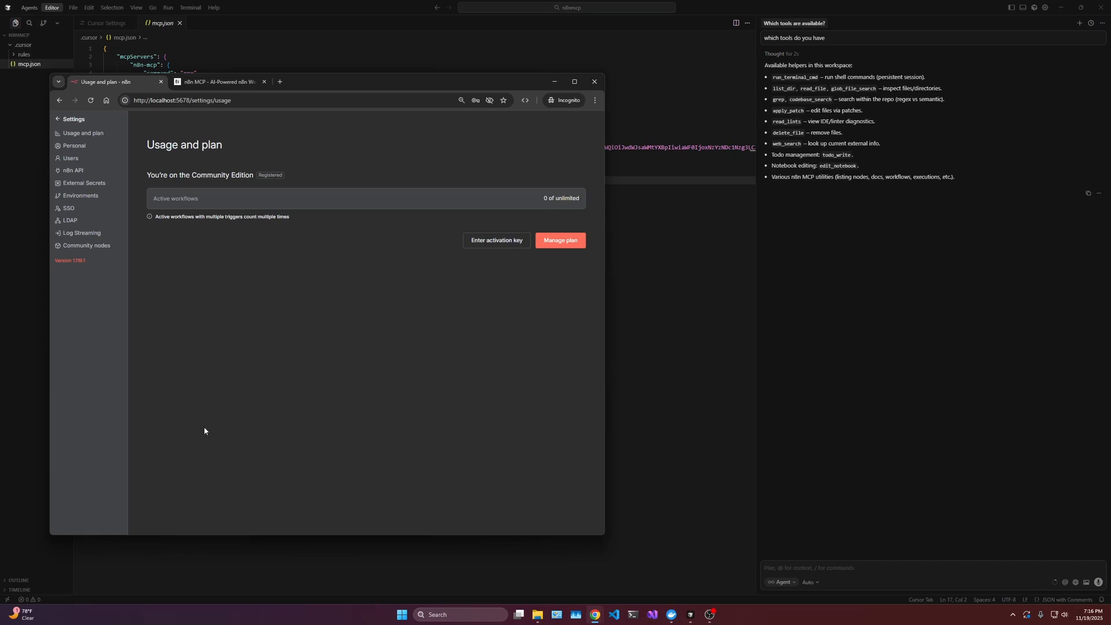
Open Settings > n8n API and preview the Create an API Key form without saving
{"action": "left_click", "coordinate": [73, 170]}
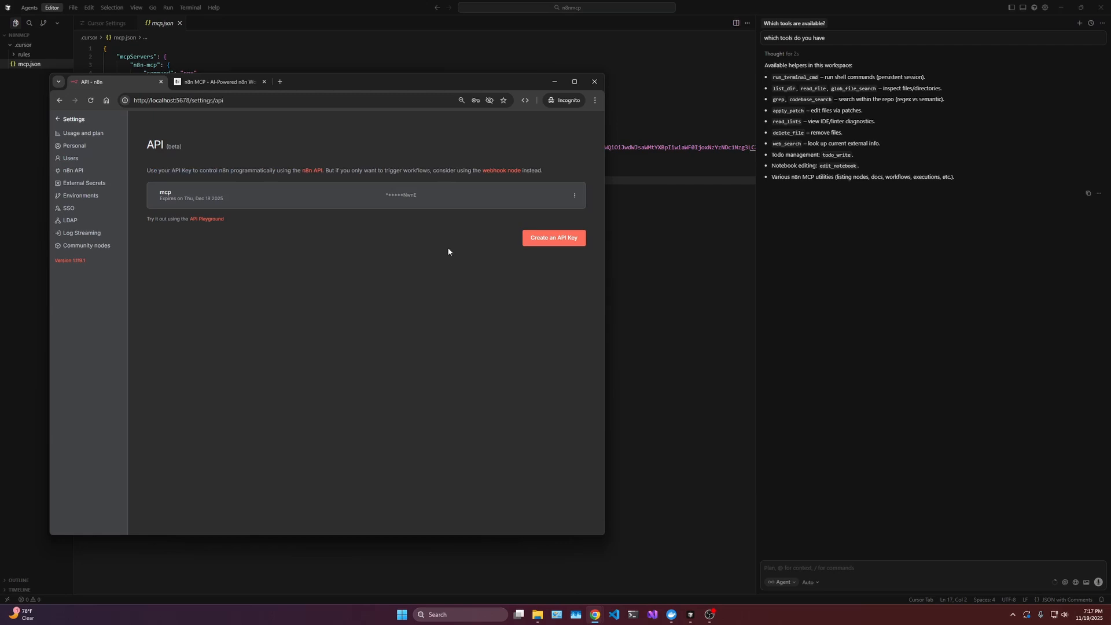
{"action": "mouse_move", "coordinate": [438, 256]}
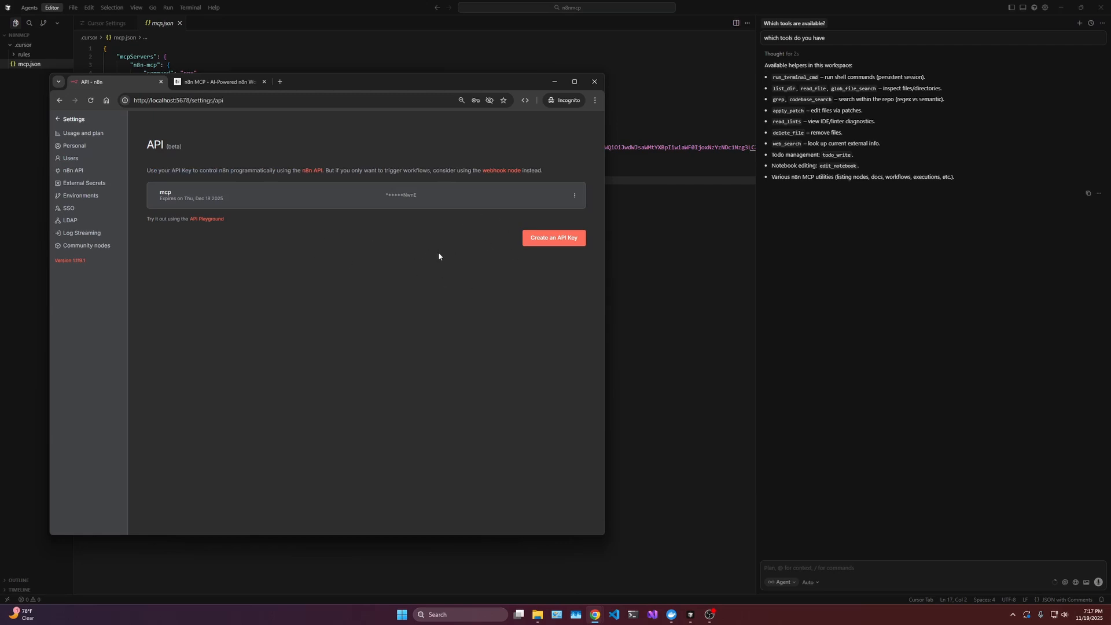
{"action": "left_click", "coordinate": [553, 238]}
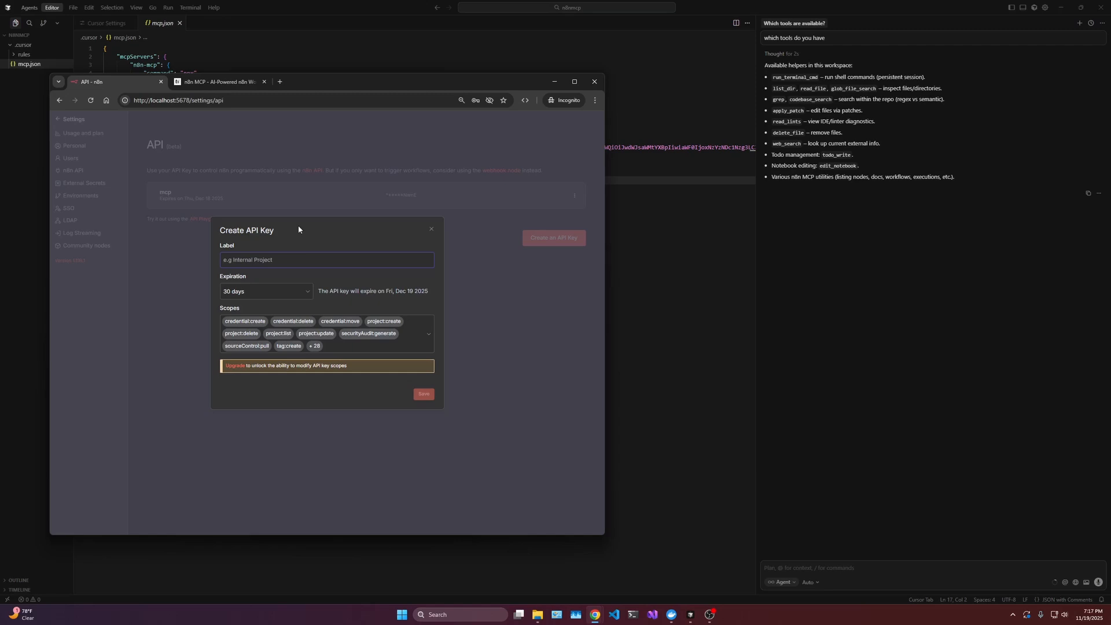
{"action": "mouse_move", "coordinate": [387, 328]}
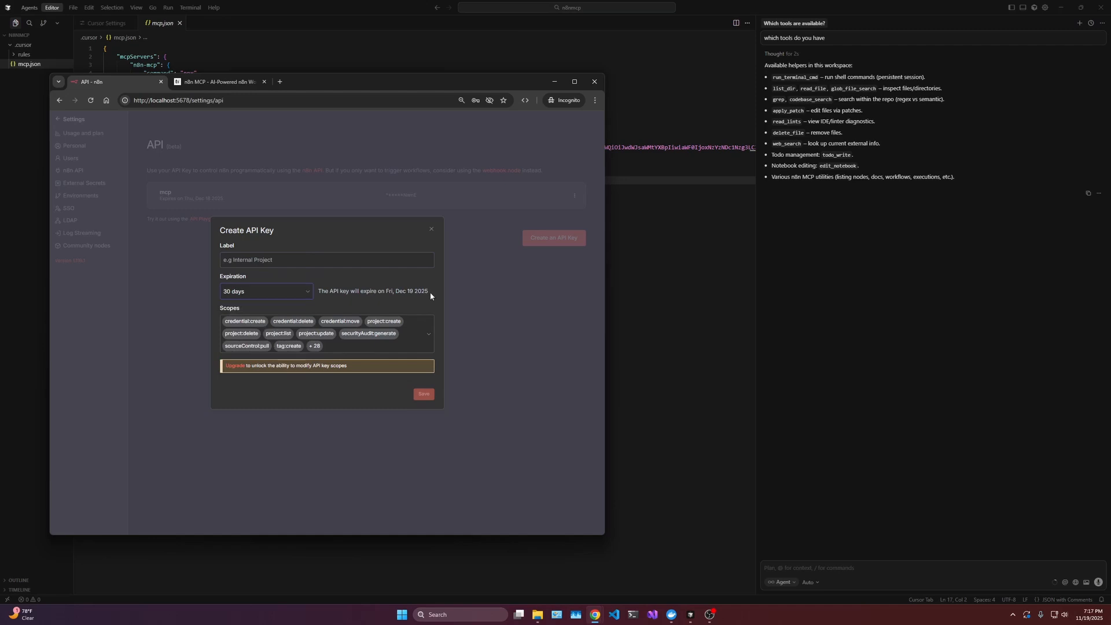
{"action": "left_click", "coordinate": [326, 260]}
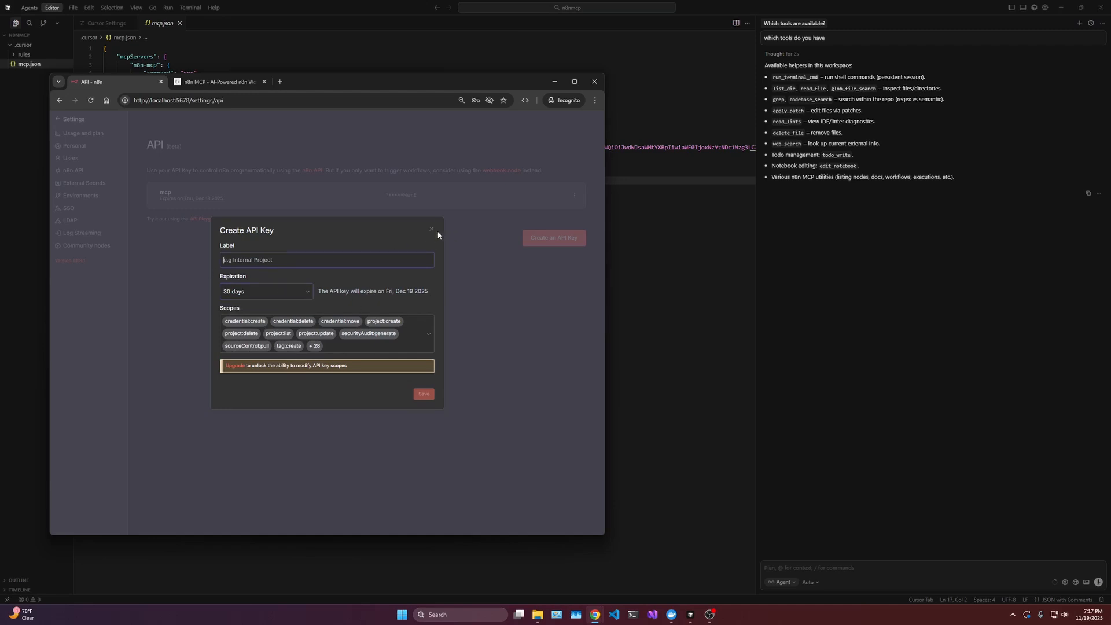
{"action": "left_click", "coordinate": [429, 229]}
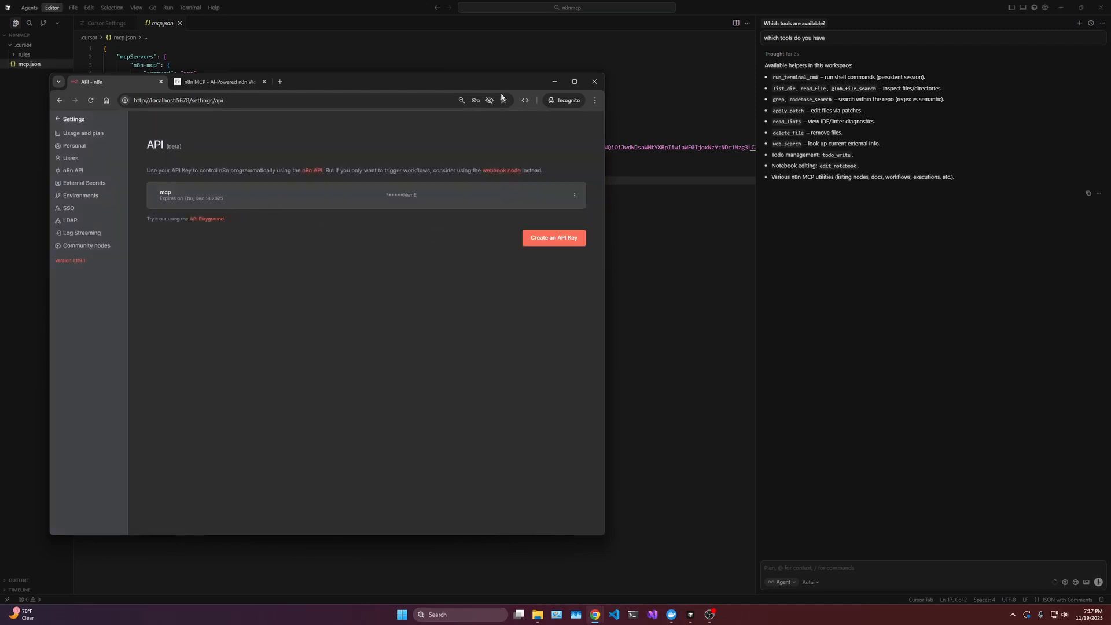
{"action": "left_click_drag", "start_coordinate": [106, 81], "coordinate": [92, 119]}
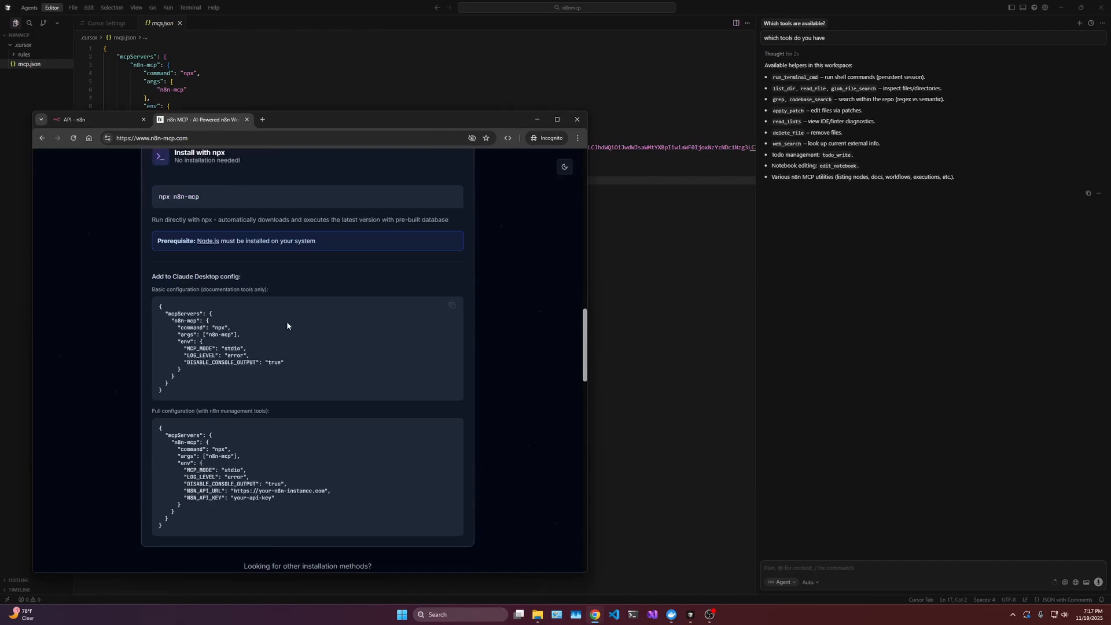
Scroll through the agent's answer listing its available tools and the n8n MCP website
{"action": "scroll", "scroll_direction": "down", "scroll_amount": 3}
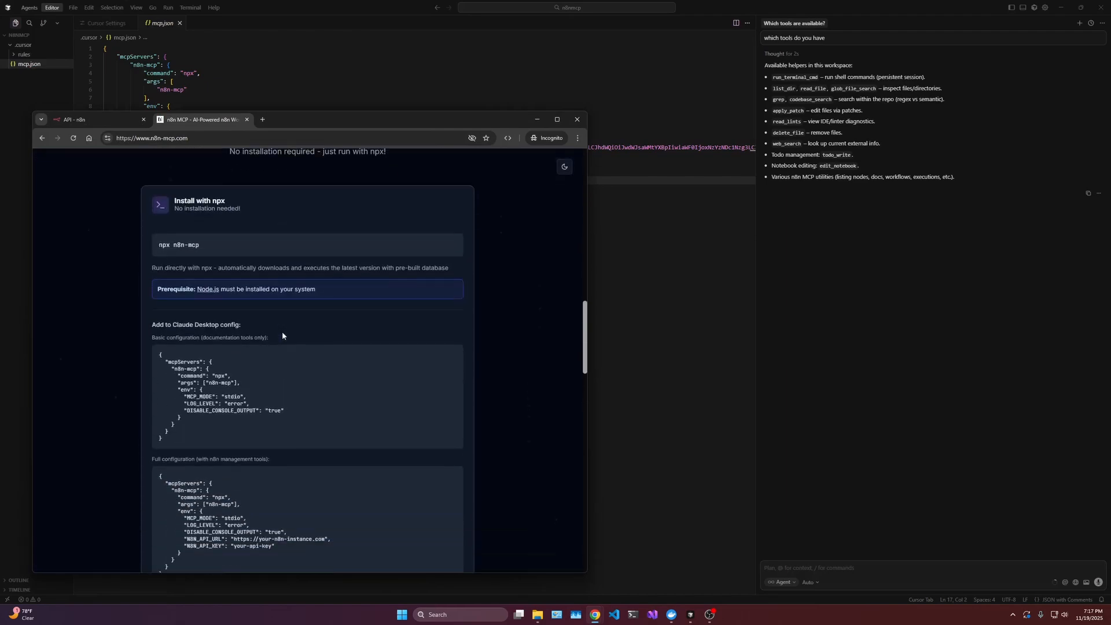
{"action": "left_click", "coordinate": [576, 118]}
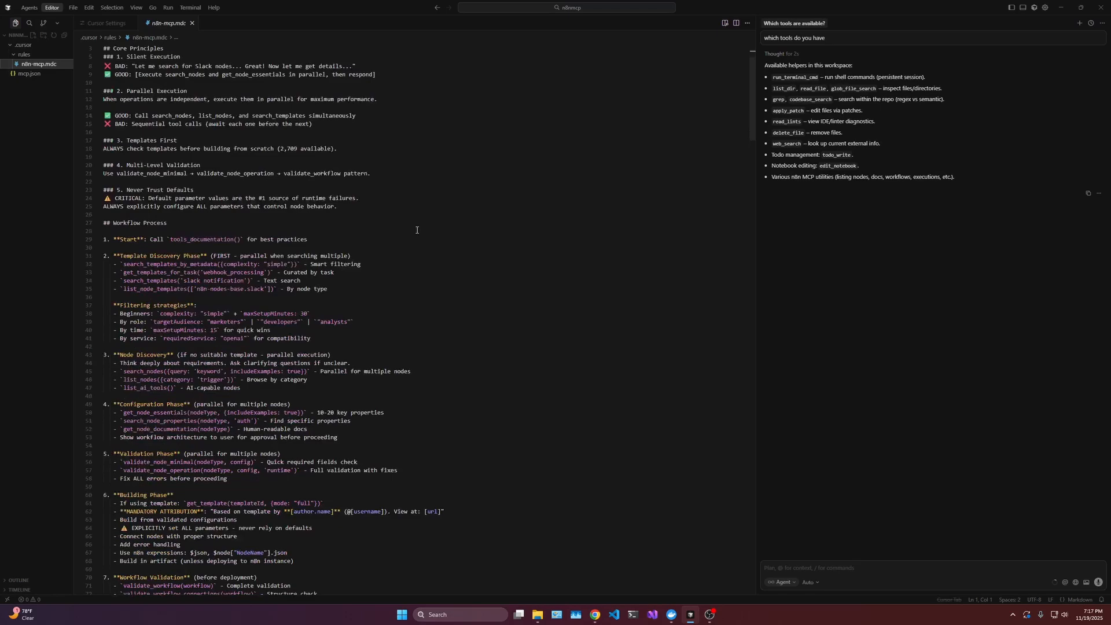
{"action": "scroll", "scroll_direction": "down", "scroll_amount": 3}
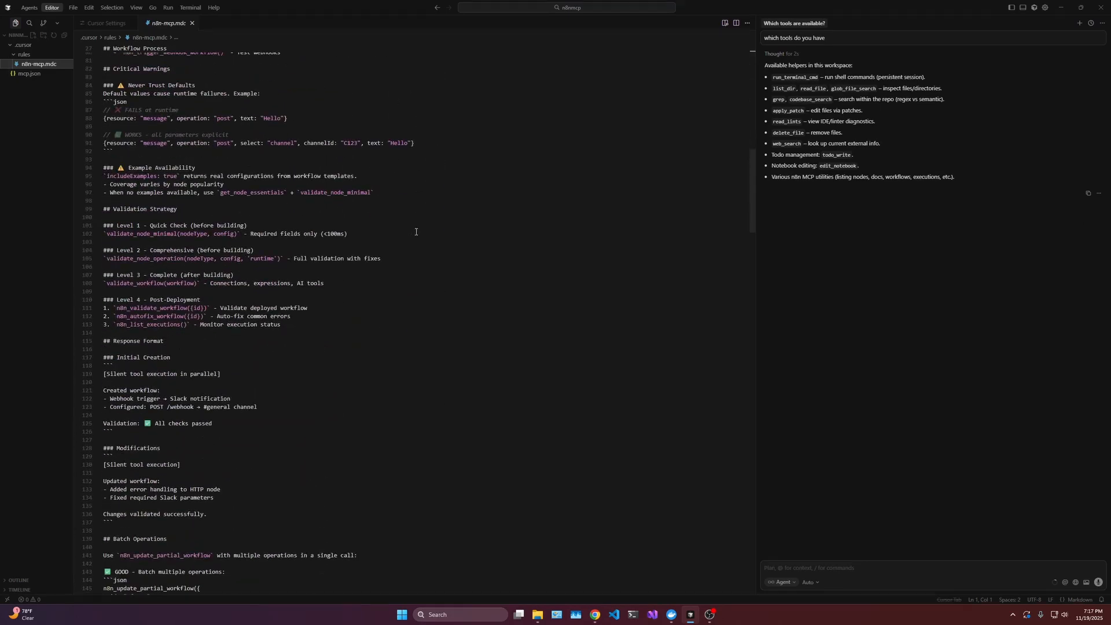
{"action": "scroll", "scroll_direction": "down", "scroll_amount": 3}
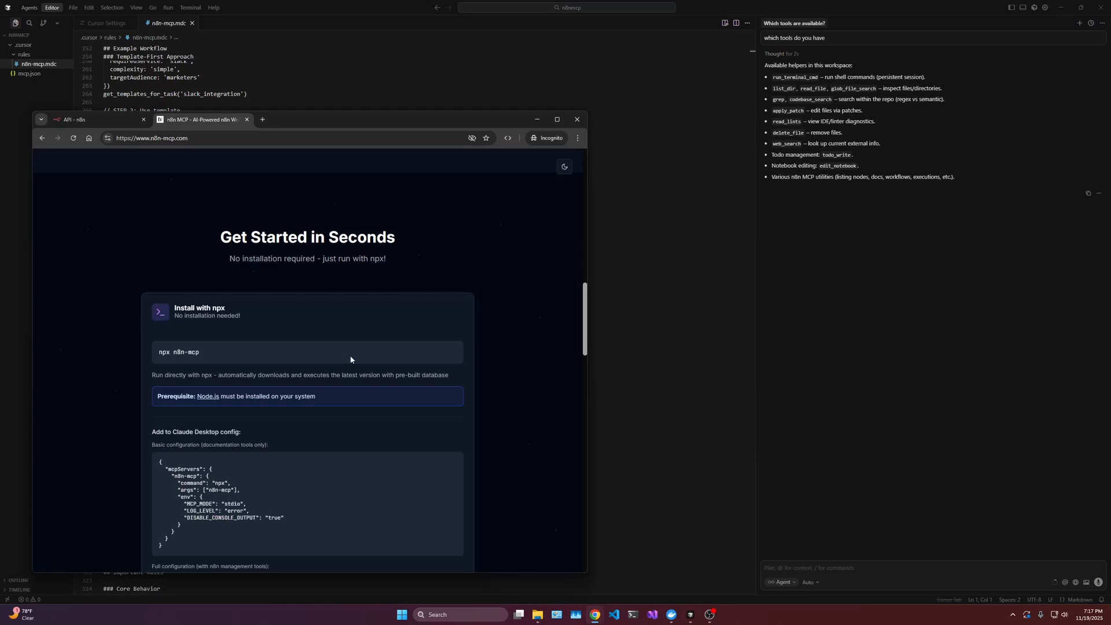
{"action": "scroll", "scroll_direction": "down", "scroll_amount": 3}
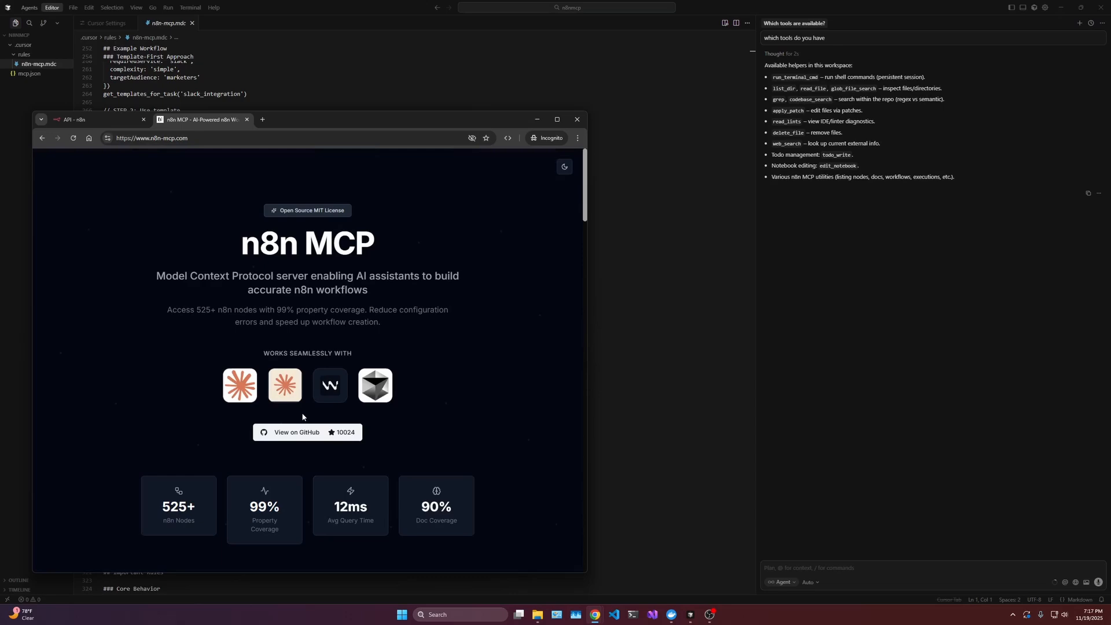
{"action": "scroll", "scroll_direction": "down", "scroll_amount": 3}
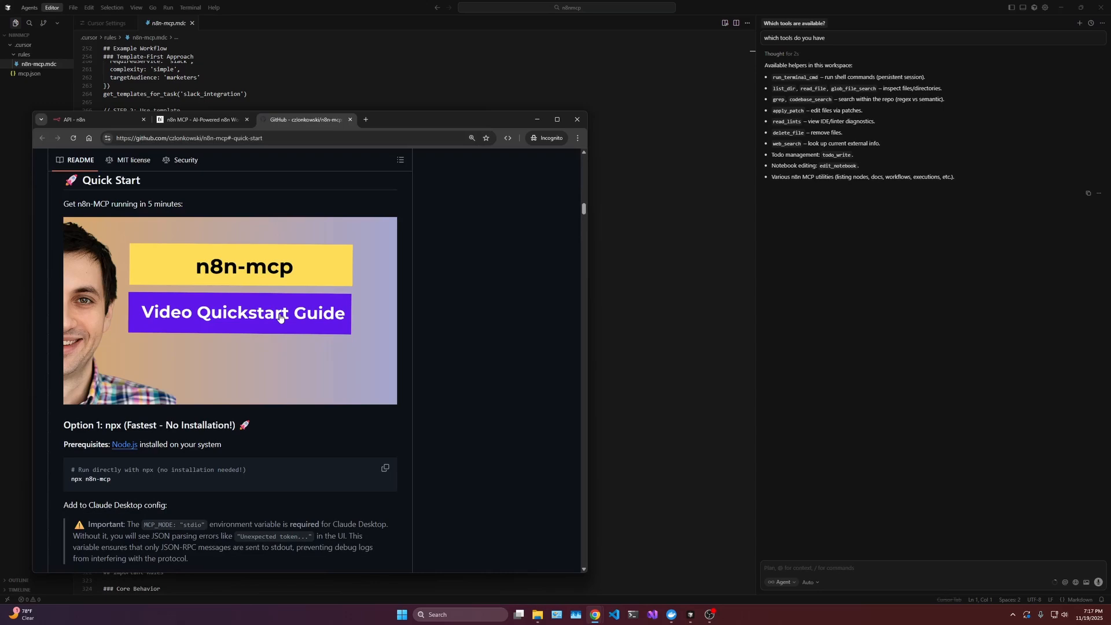
Find 'rules' in the README and open the CURSOR_SETUP.md guide
{"action": "scroll", "scroll_direction": "down", "scroll_amount": 3}
{"action": "type", "text": "rules"}
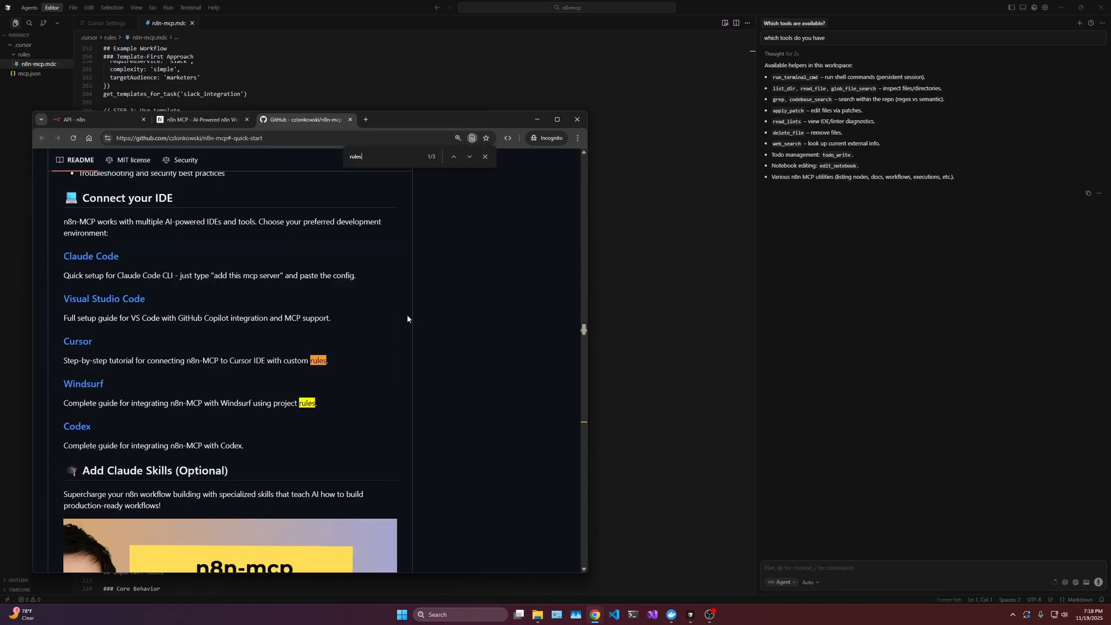
{"action": "left_click", "coordinate": [467, 157]}
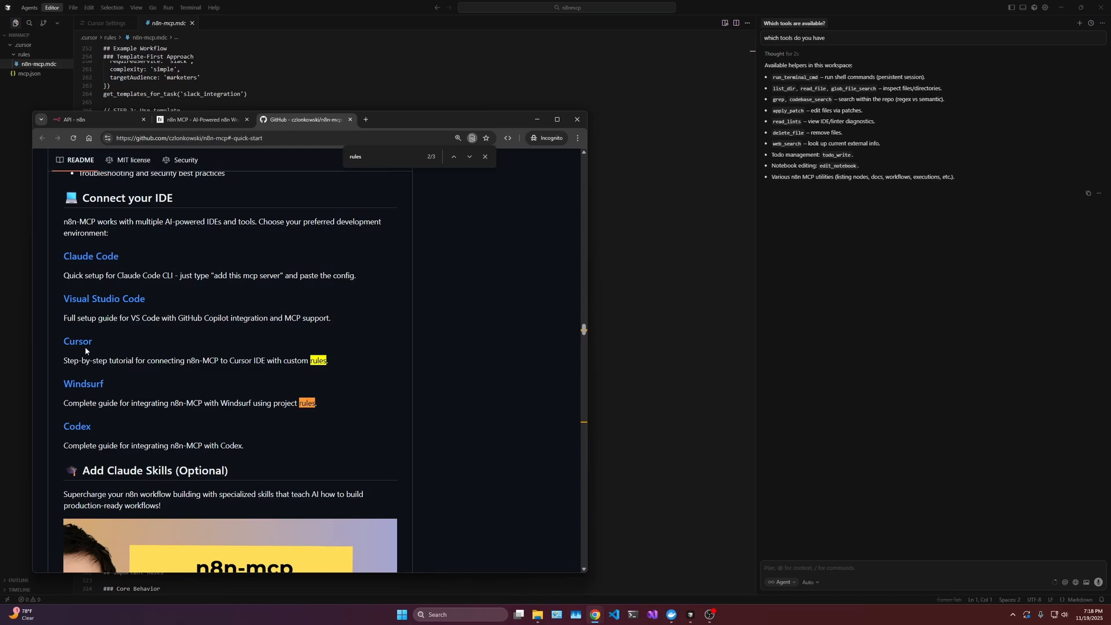
{"action": "left_click", "coordinate": [76, 340]}
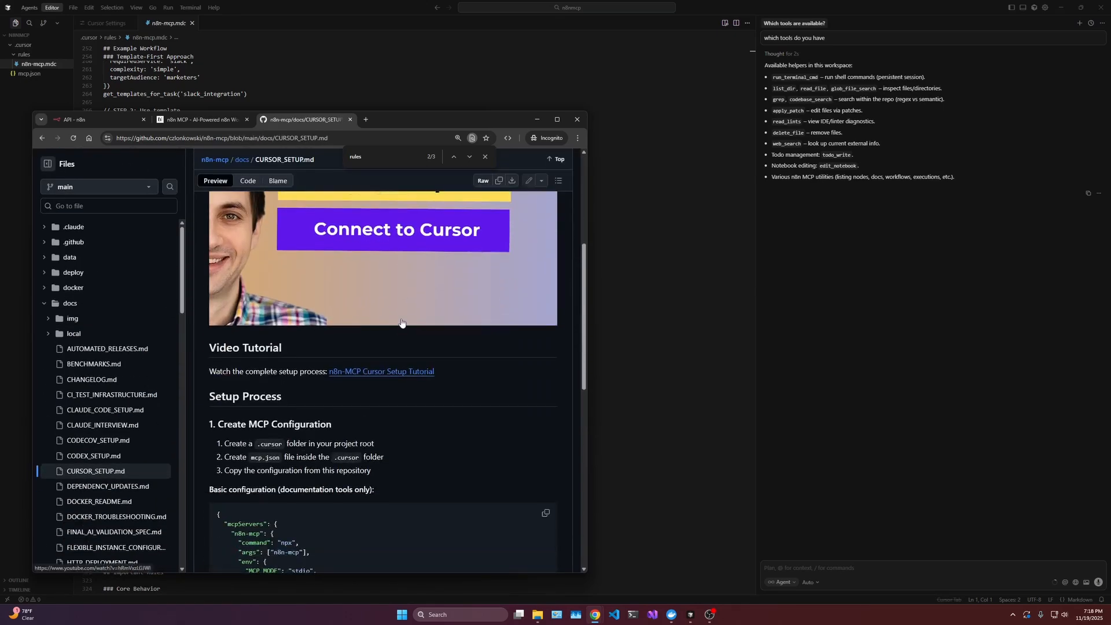
{"action": "scroll", "scroll_direction": "down", "scroll_amount": 3}
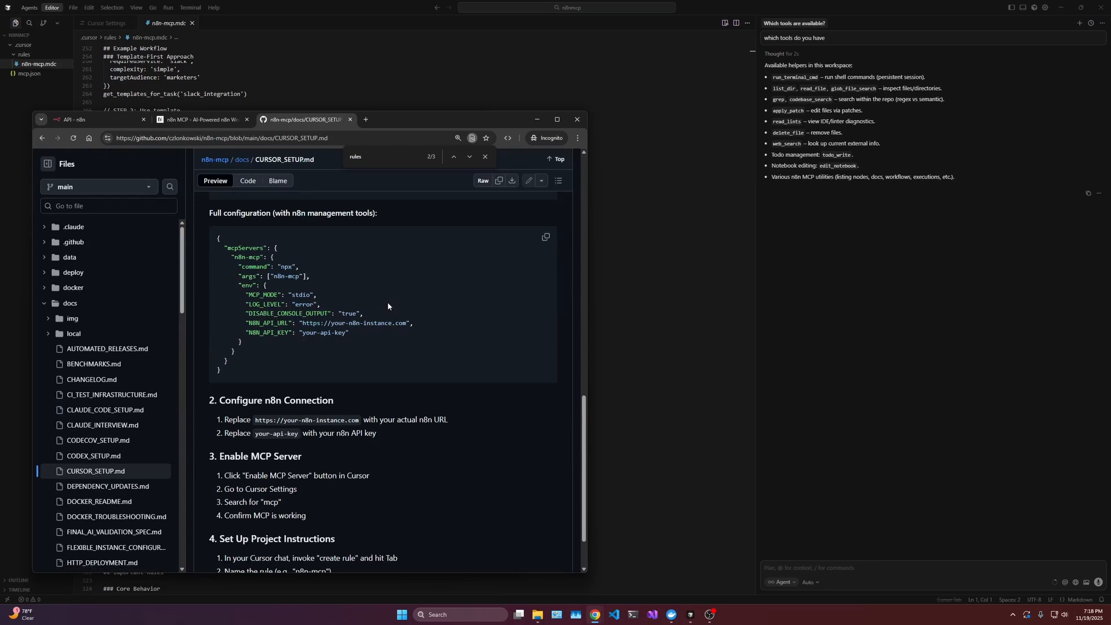
{"action": "scroll", "scroll_direction": "down", "scroll_amount": 3}
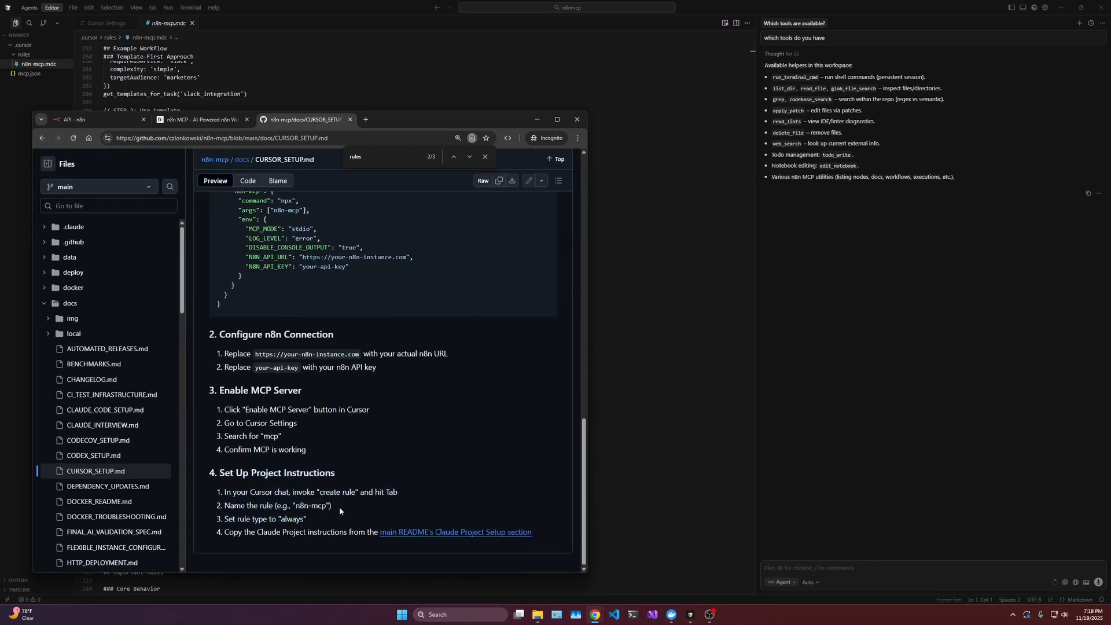
{"action": "mouse_move", "coordinate": [362, 504]}
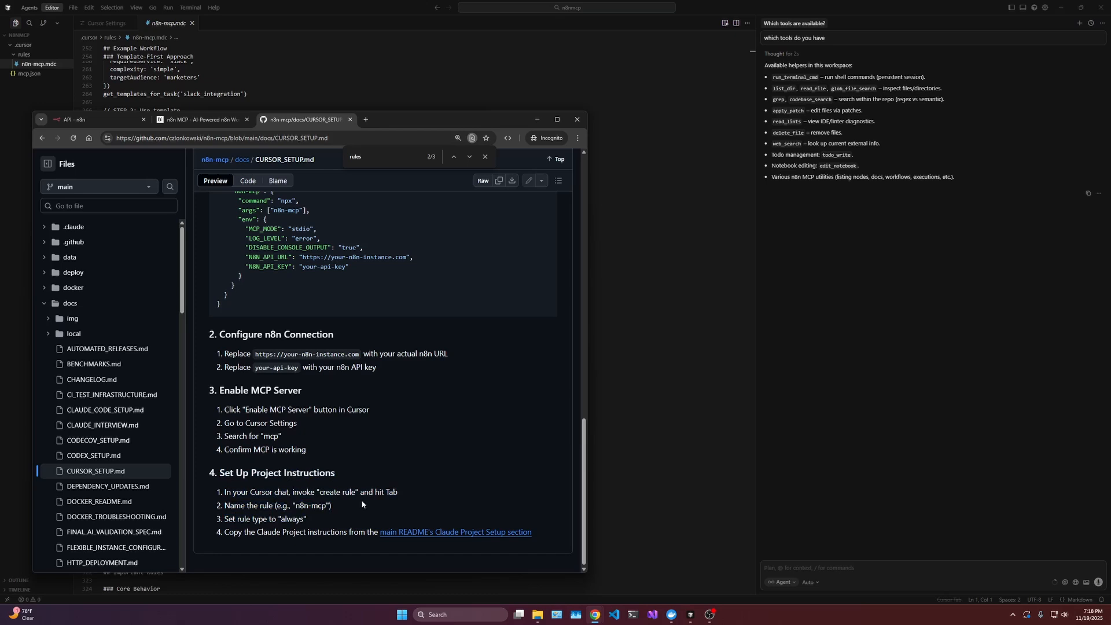
{"action": "double_click", "coordinate": [337, 492]}
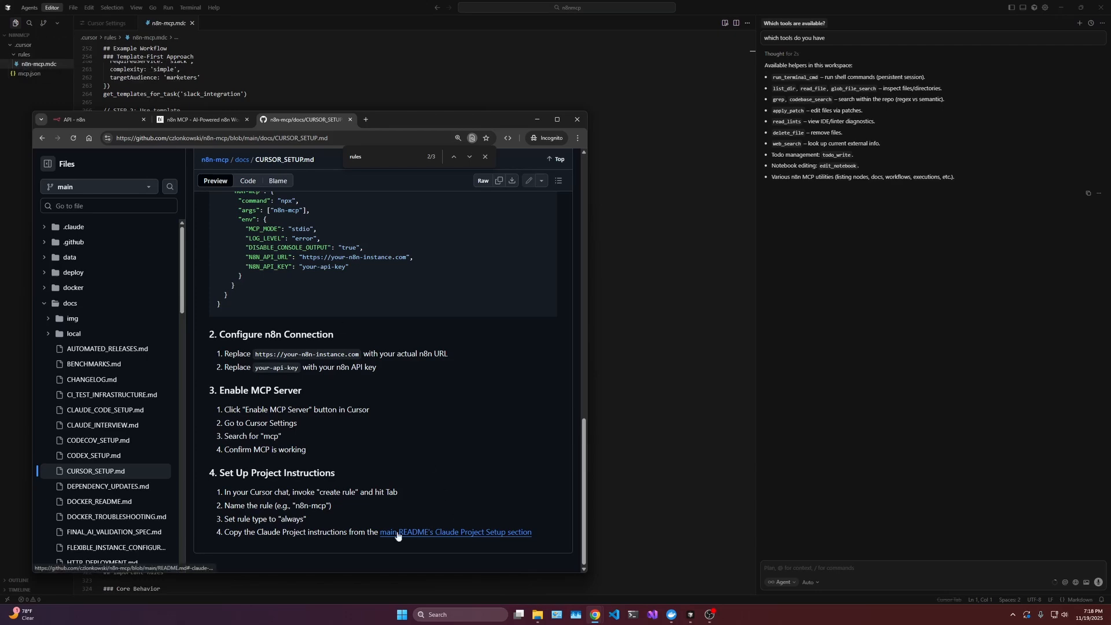
Jump to the README's Claude Project Setup section and scroll through it
{"action": "left_click", "coordinate": [455, 531]}
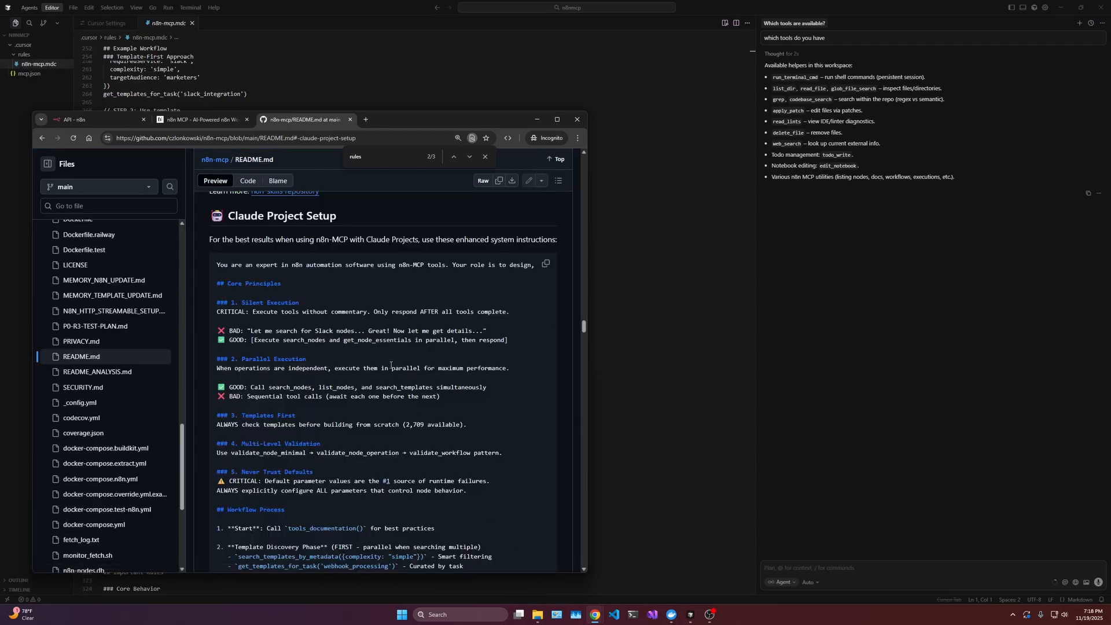
{"action": "scroll", "scroll_direction": "down", "scroll_amount": 3}
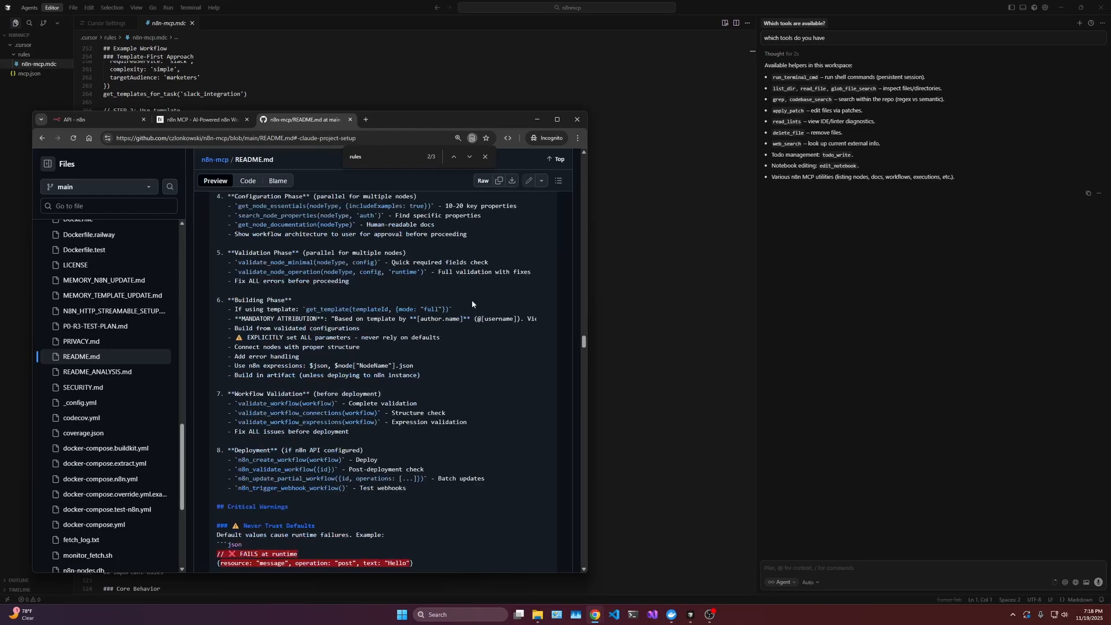
{"action": "scroll", "scroll_direction": "down", "scroll_amount": 3}
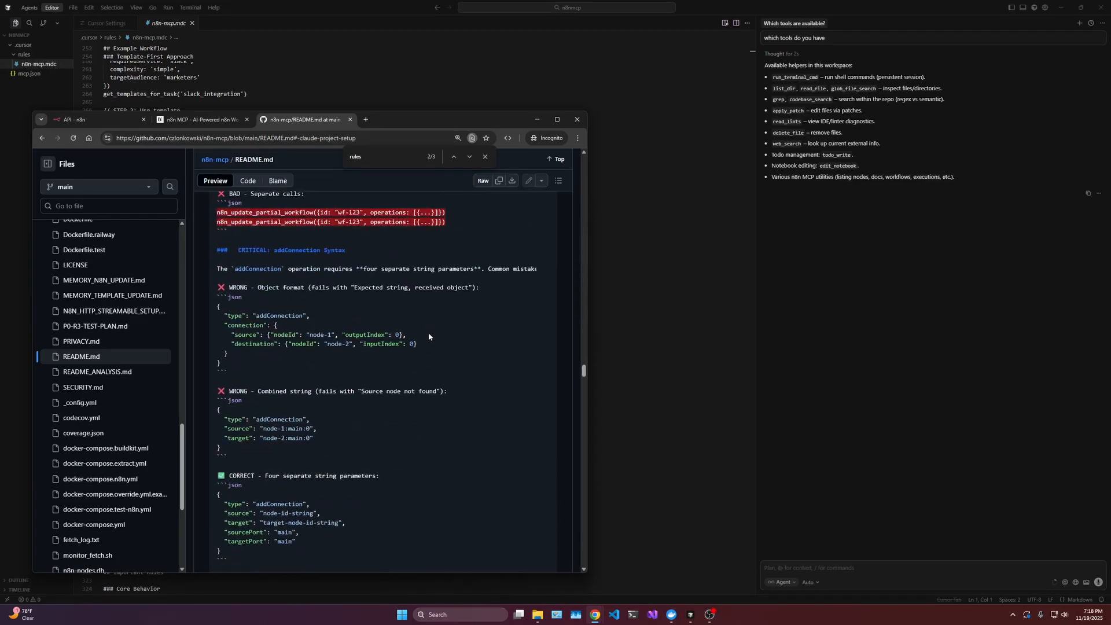
{"action": "scroll", "scroll_direction": "down", "scroll_amount": 3}
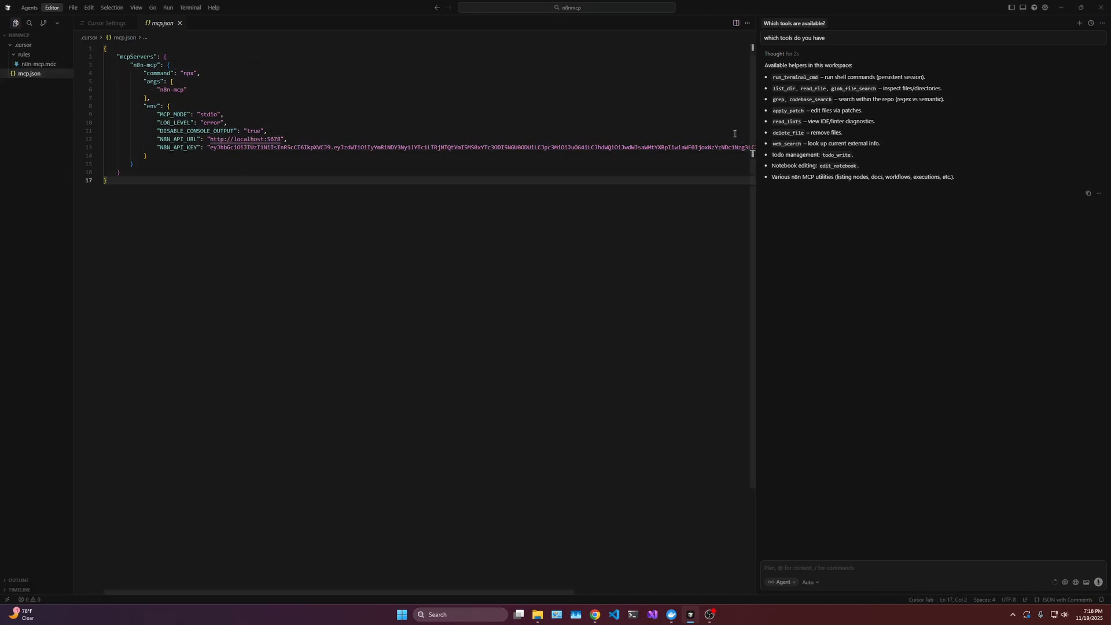
In Cursor's Tools & MCP settings, toggle the n8n-mcp server off and back on
{"action": "left_click", "coordinate": [73, 7]}
{"action": "type", "text": "cursor"}
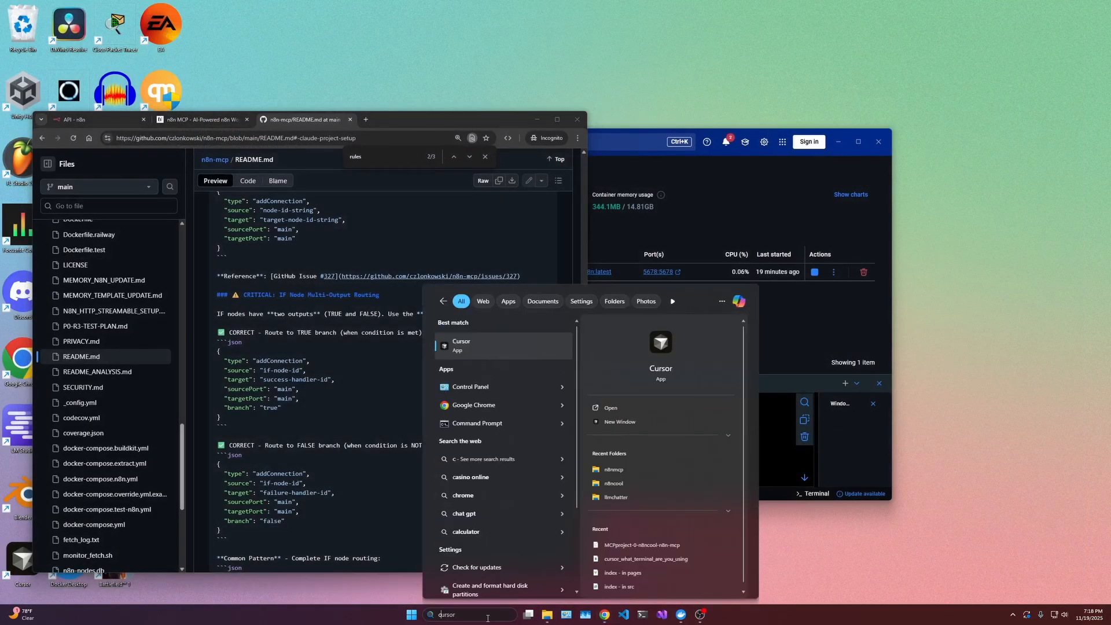
{"action": "left_click", "coordinate": [461, 344]}
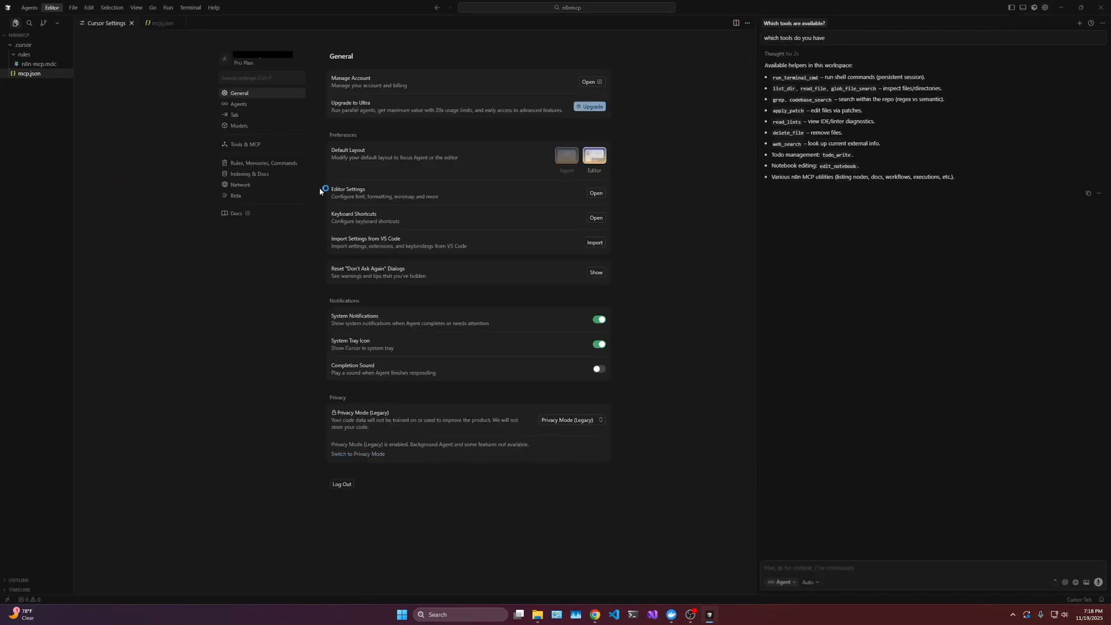
{"action": "left_click", "coordinate": [245, 144]}
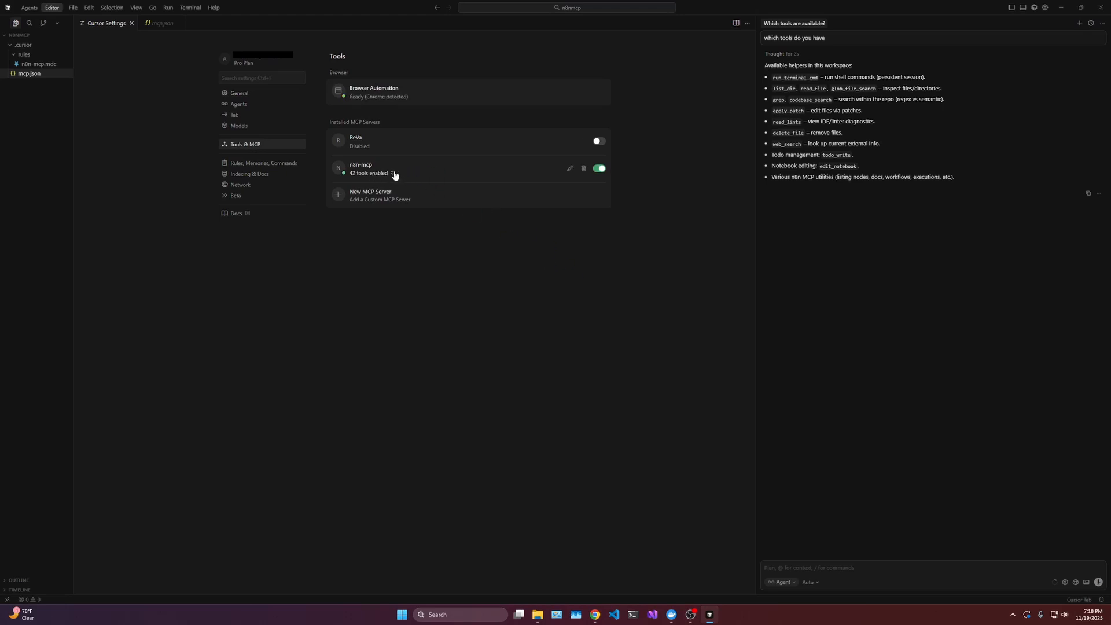
{"action": "left_click", "coordinate": [599, 168]}
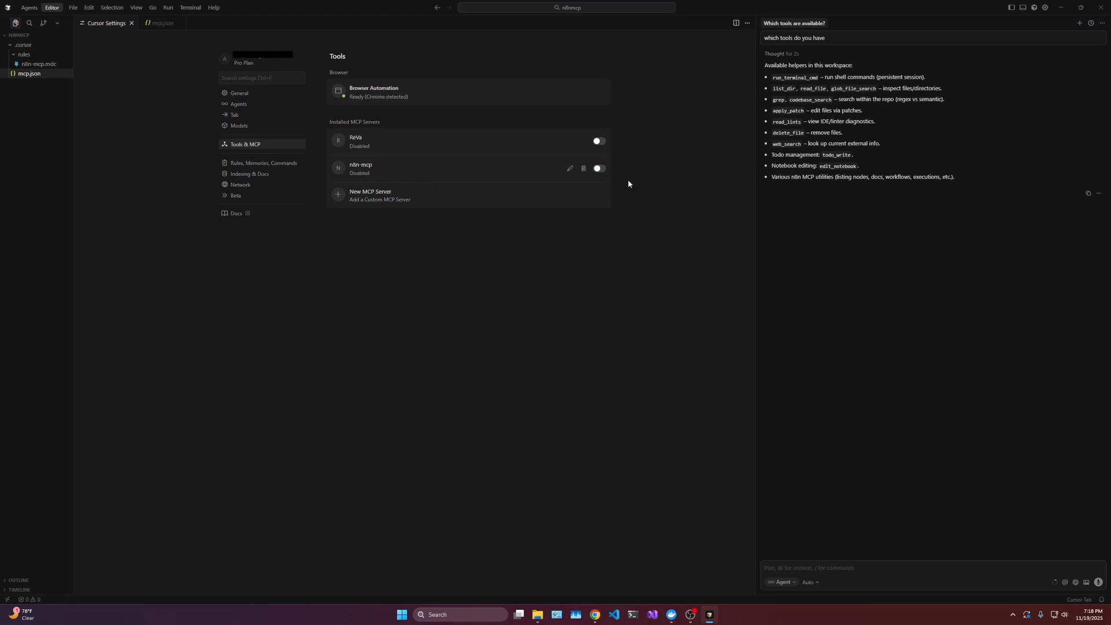
{"action": "mouse_move", "coordinate": [599, 168]}
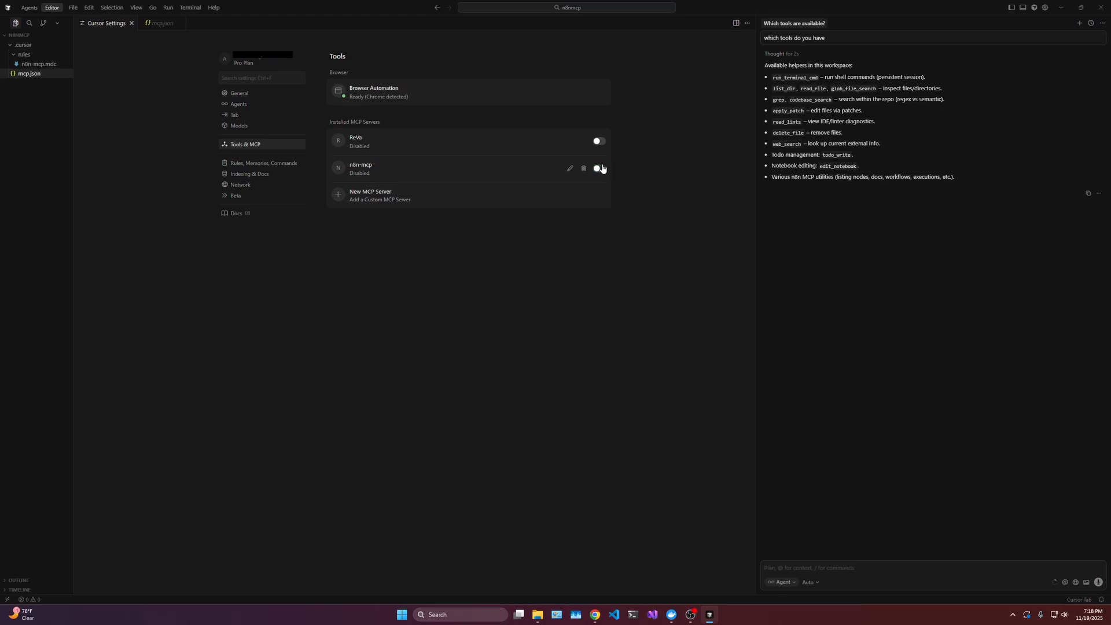
{"action": "left_click", "coordinate": [599, 168]}
{"action": "type", "text": "what n8n tools do you have"}
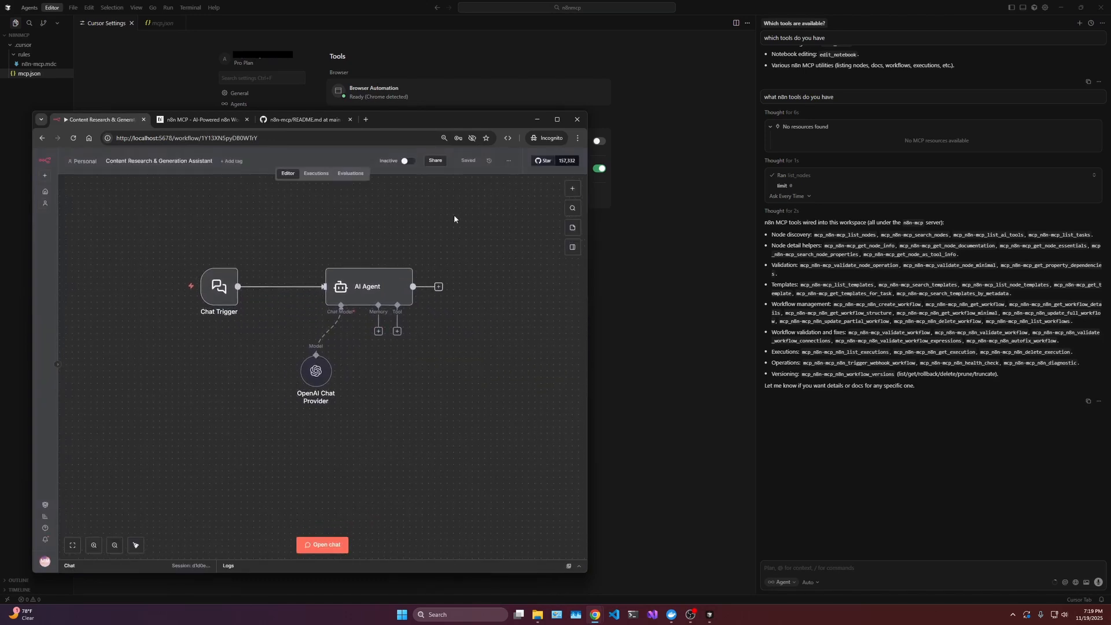
{"action": "mouse_move", "coordinate": [448, 389]}
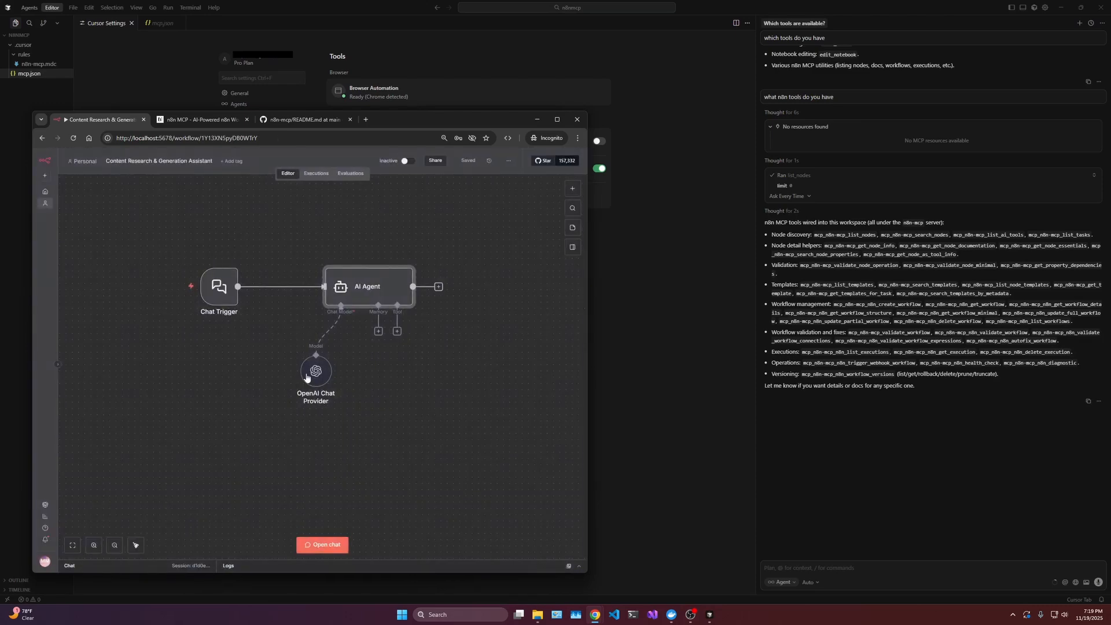
Open the OpenAI Chat Provider node to check its credential and gpt-5-nano model
{"action": "double_click", "coordinate": [315, 370]}
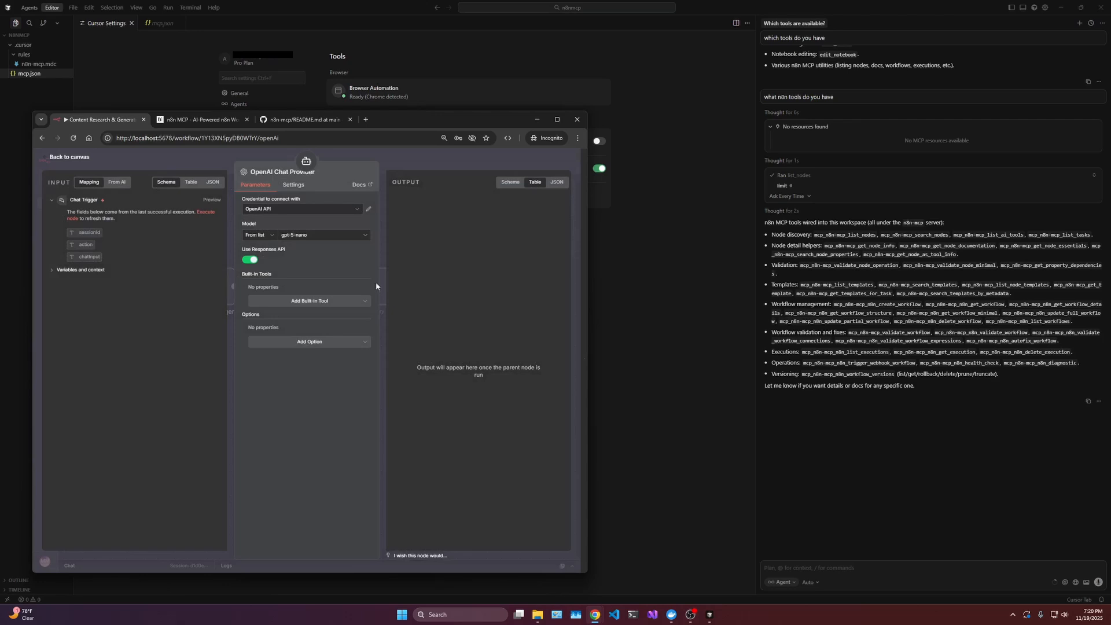
{"action": "mouse_move", "coordinate": [293, 288]}
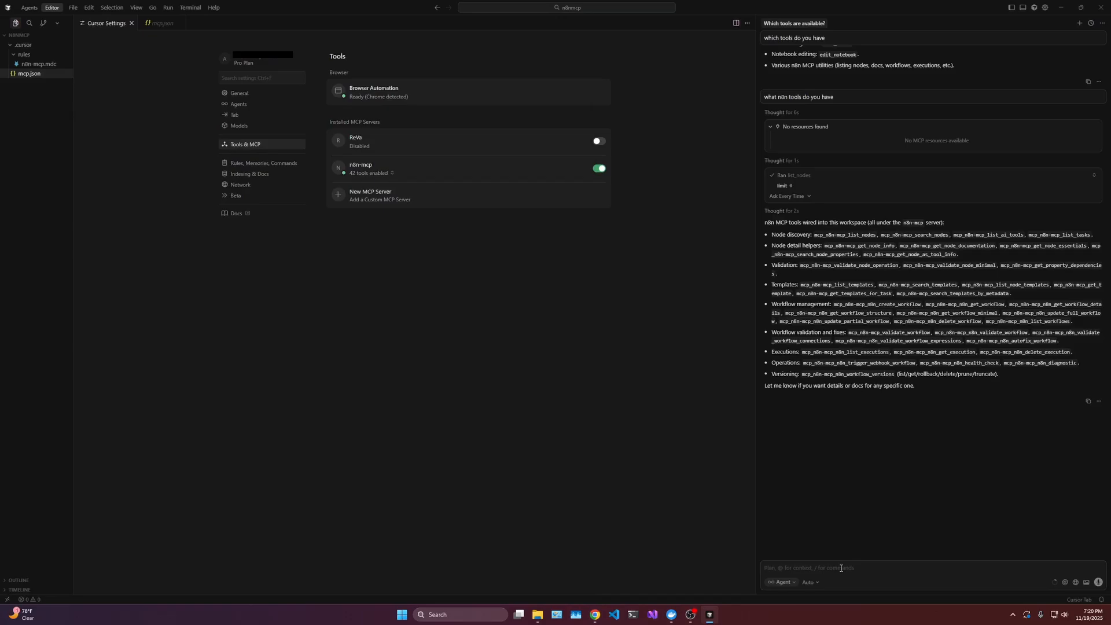
Type a prompt for a chat-trigger AI agent workflow using the OpenAI model and 'OpenAI API' credential
{"action": "type", "text": "create a workflow t"}
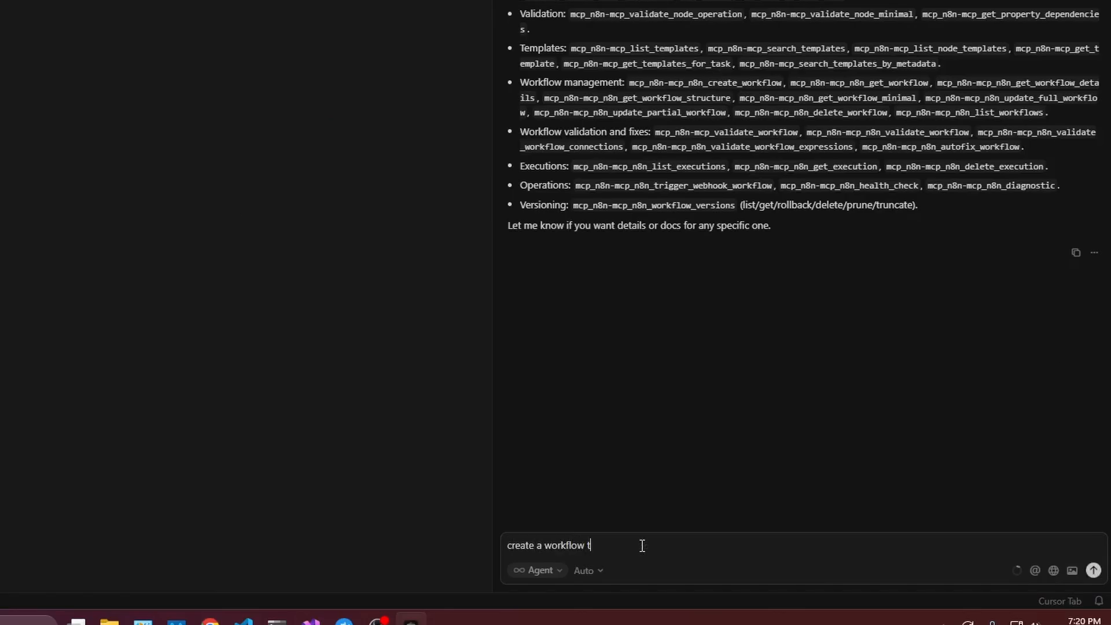
{"action": "type", "text": "hat starts with a"}
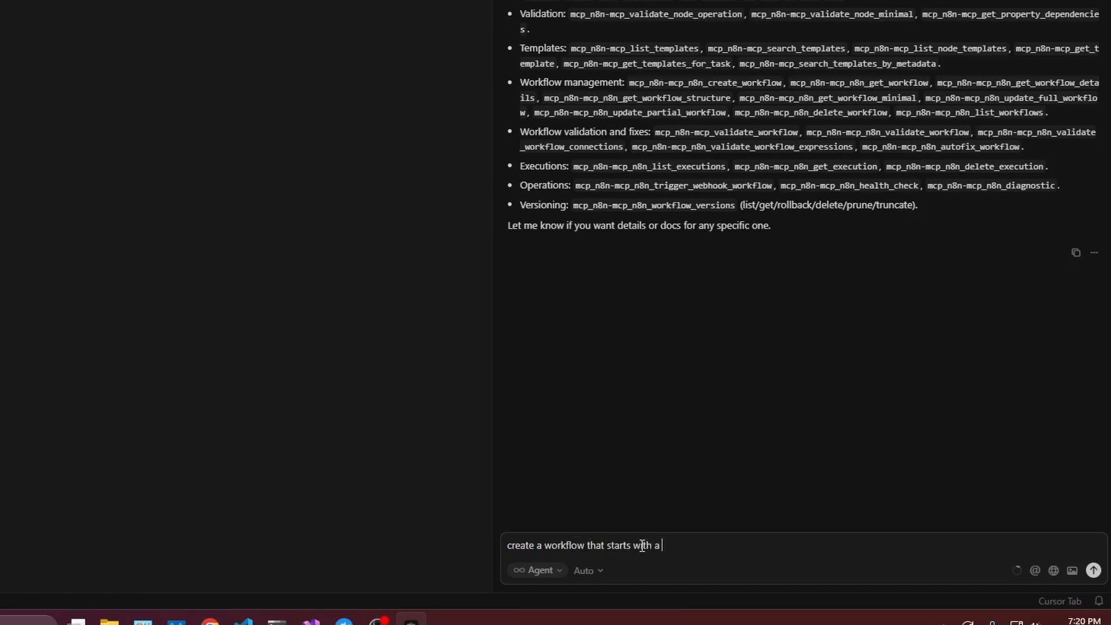
{"action": "type", "text": "chat trigger conencts to the"}
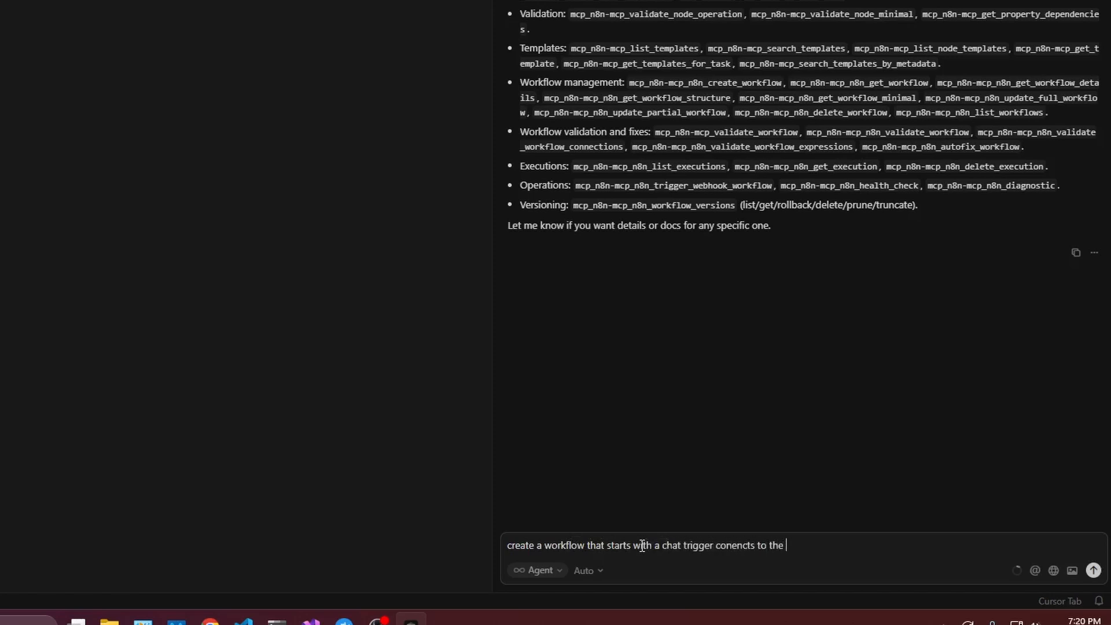
{"action": "type", "text": "ai agent node and"}
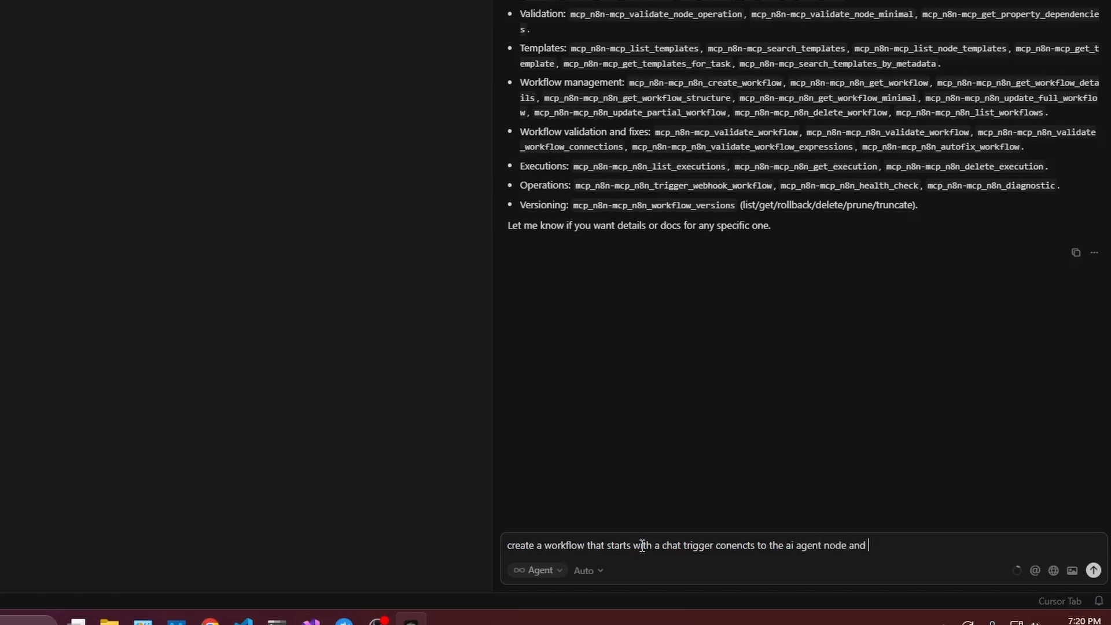
{"action": "type", "text": "uses the open ai chat mode"}
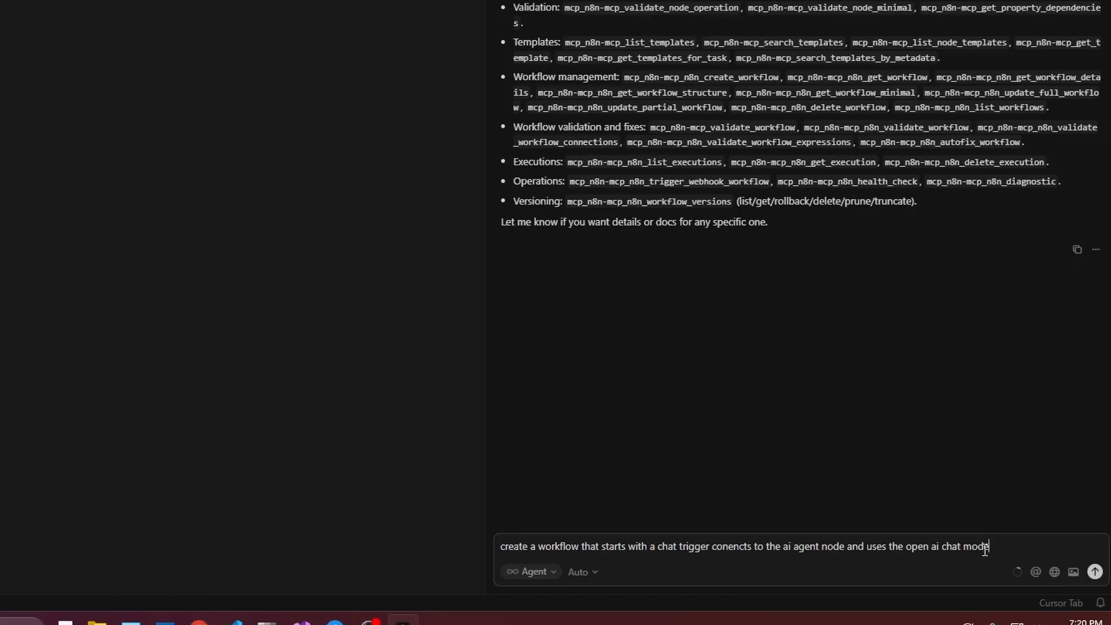
{"action": "type", "text": ". Use the"}
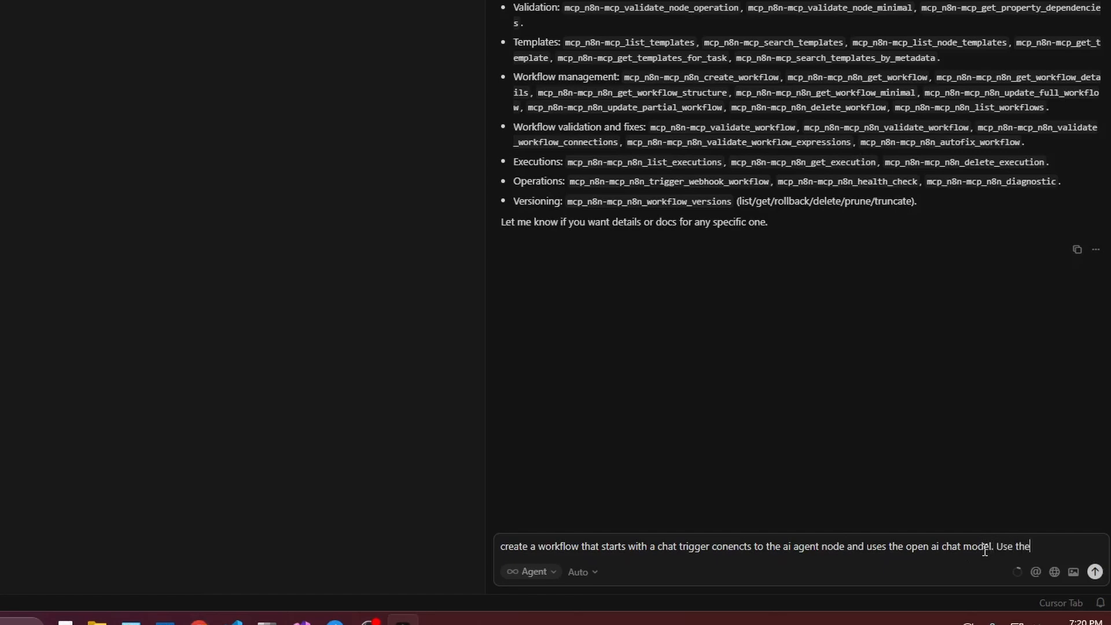
{"action": "type", "text": "credential Open"}
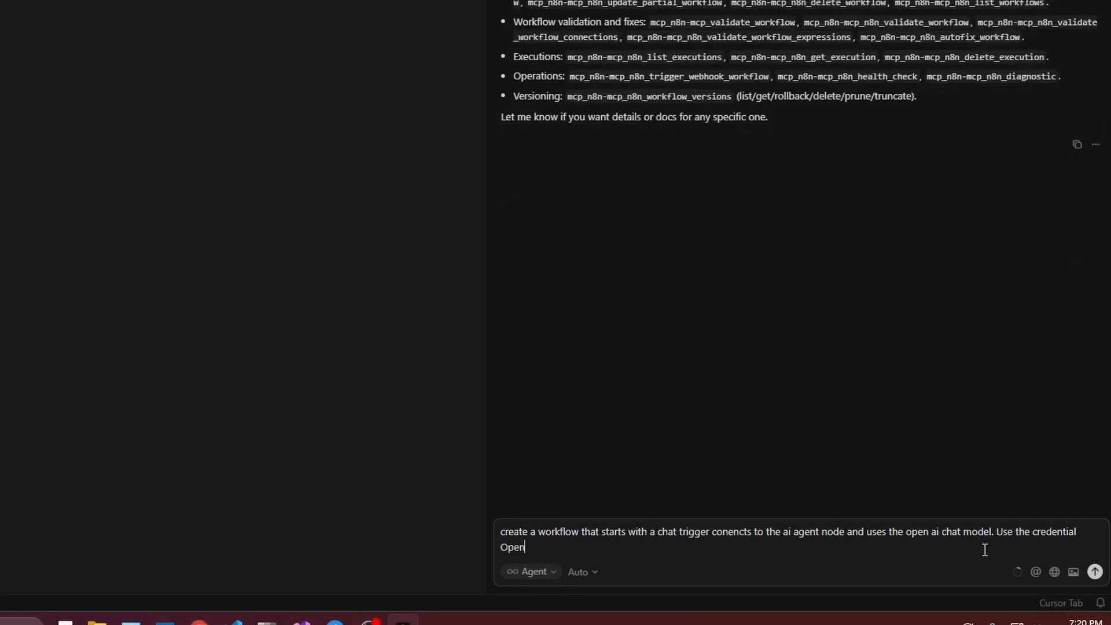
{"action": "type", "text": "AI API"}
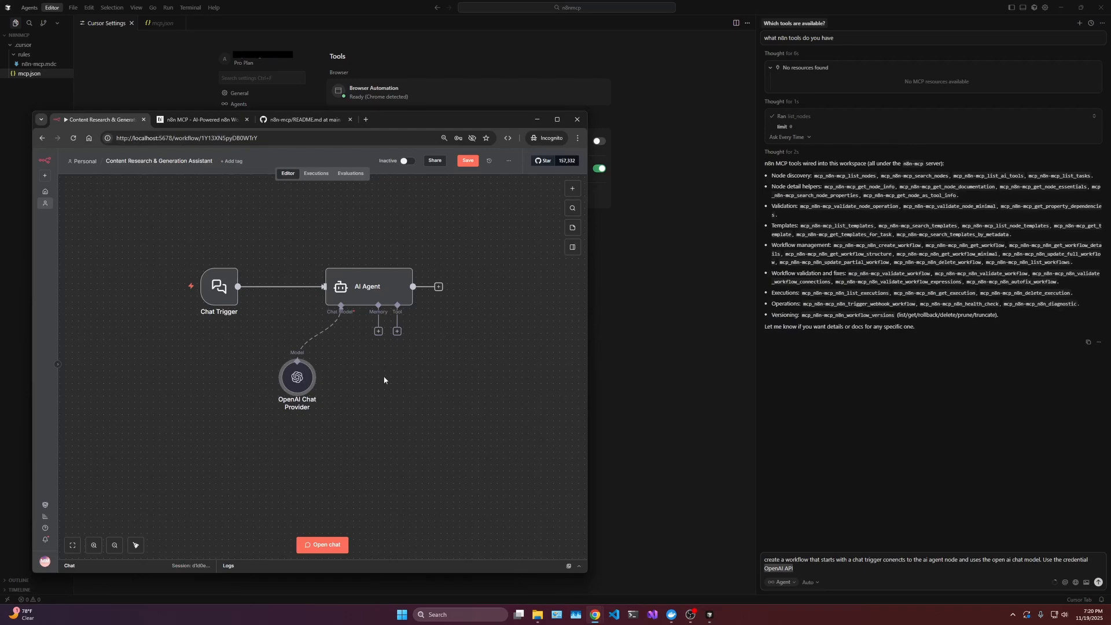
{"action": "mouse_move", "coordinate": [119, 459]}
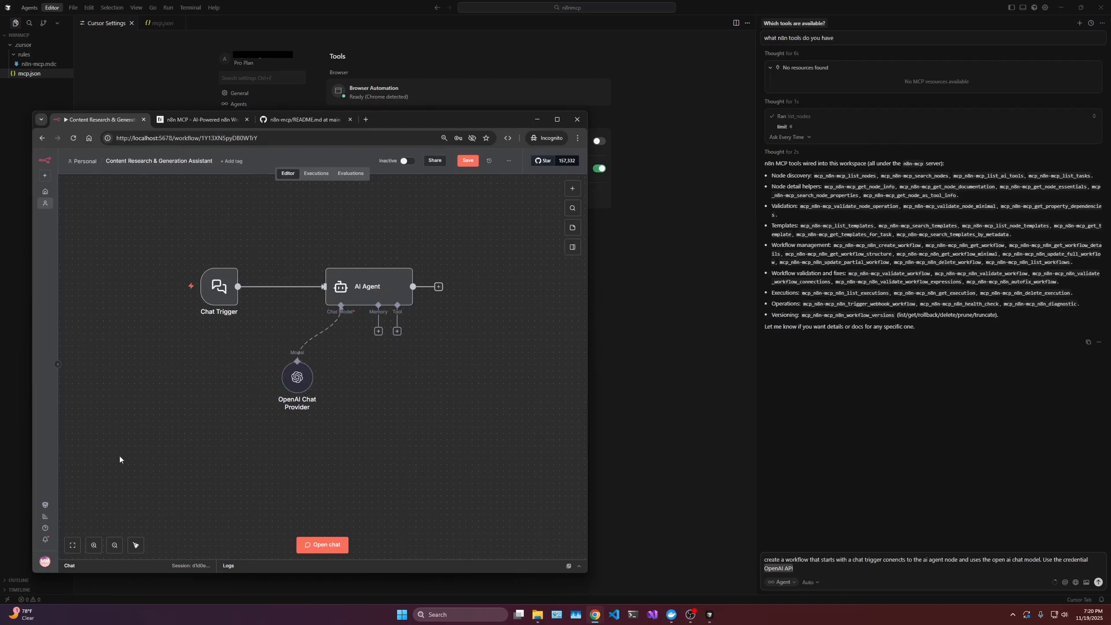
{"action": "mouse_move", "coordinate": [514, 432]}
{"action": "type", "text": " use gpt 5 nano"}
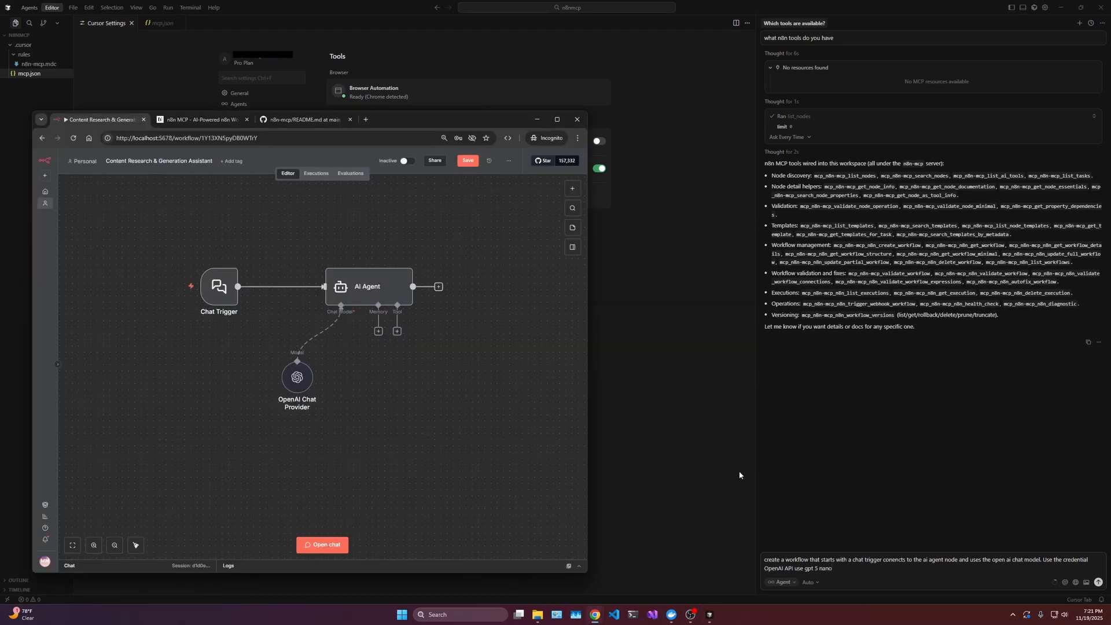
Discard the Content Research & Generation Assistant workflow's unsaved changes and leave it
{"action": "double_click", "coordinate": [296, 376]}
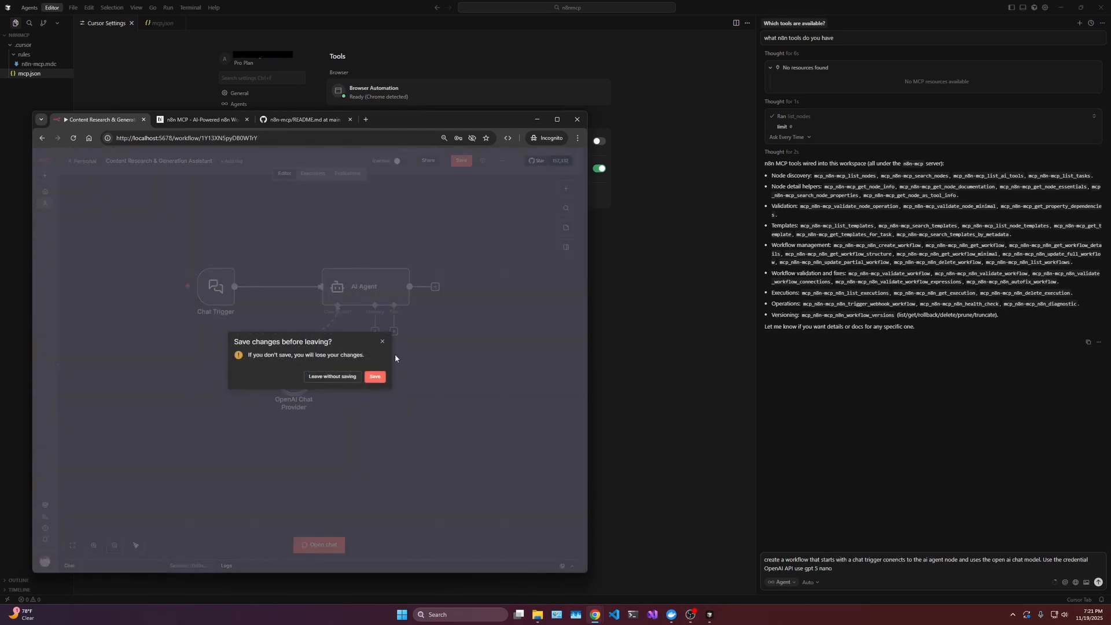
{"action": "left_click", "coordinate": [331, 376]}
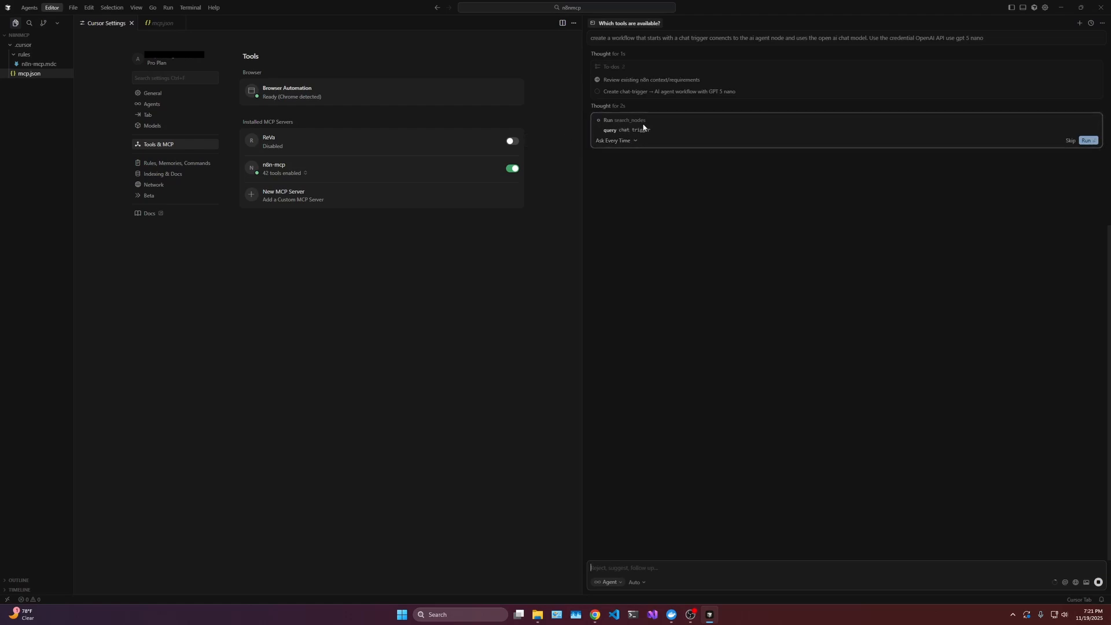
Approve the agent's Chat Trigger and AI Agent node searches, then view auto-run options
{"action": "left_click", "coordinate": [1089, 140]}
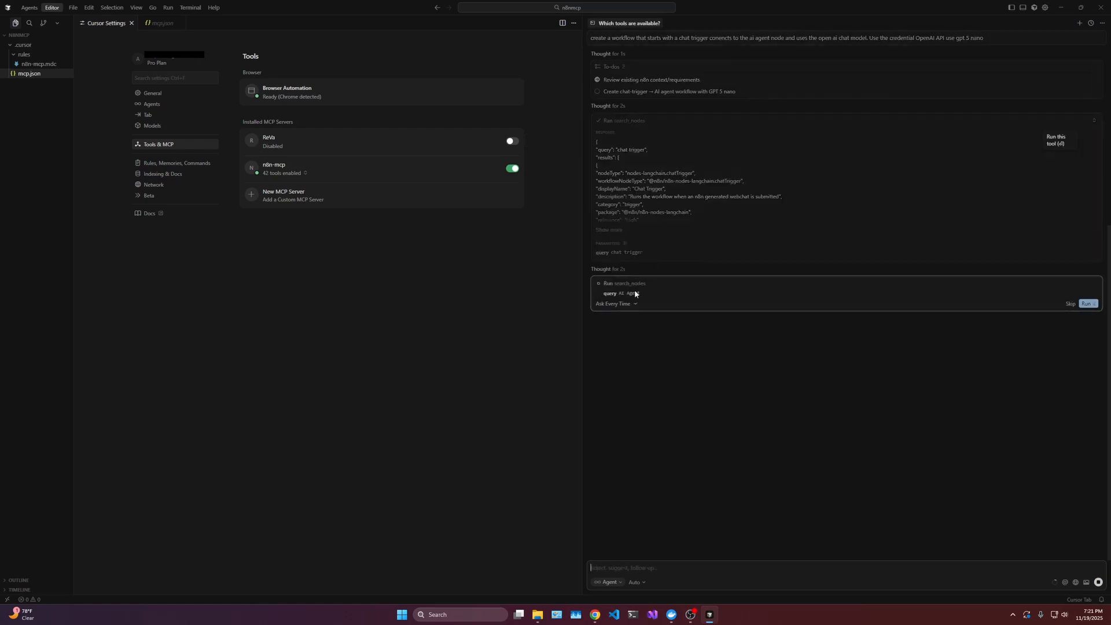
{"action": "left_click", "coordinate": [1087, 303]}
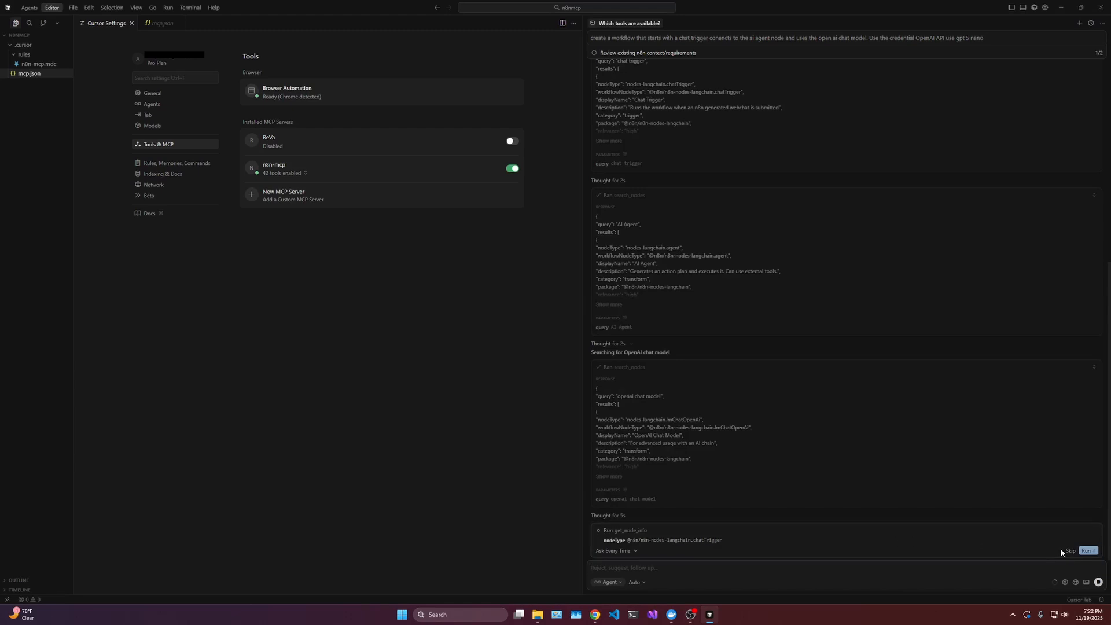
{"action": "mouse_move", "coordinate": [785, 470]}
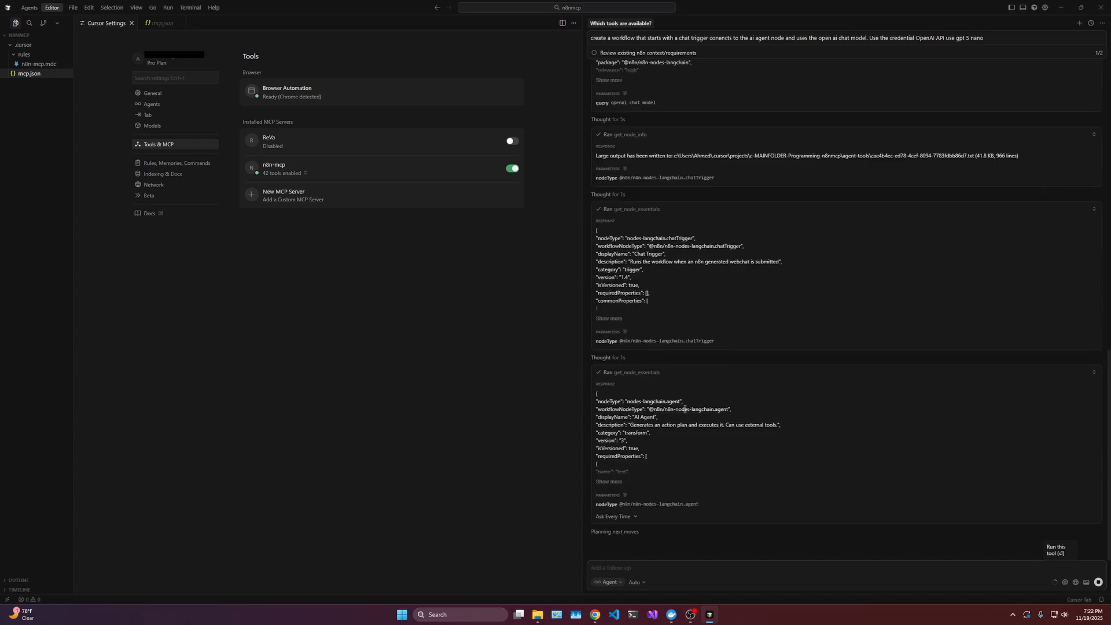
{"action": "scroll", "scroll_direction": "down", "scroll_amount": 3}
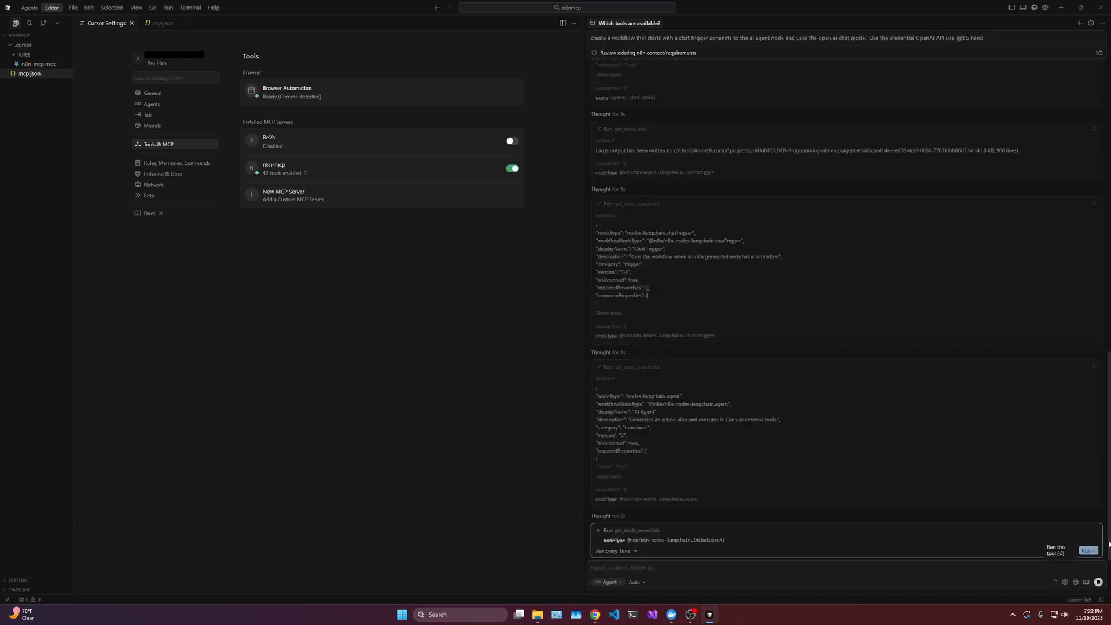
{"action": "left_click", "coordinate": [616, 550]}
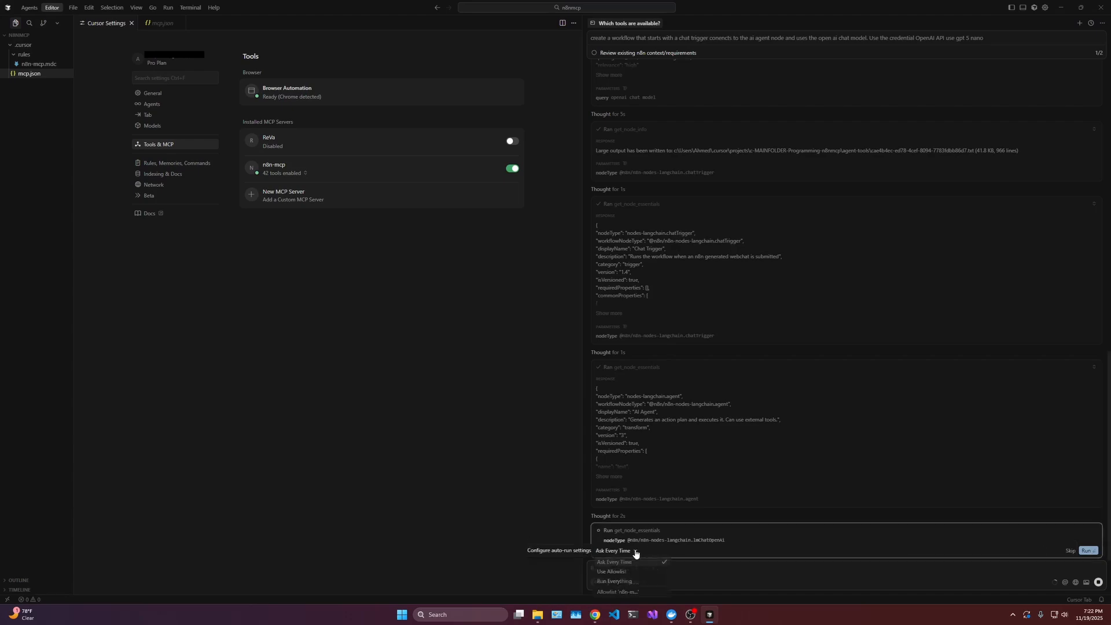
Set the agent to 'Run Everything' and accept the auto-run warning
{"action": "left_click", "coordinate": [614, 581]}
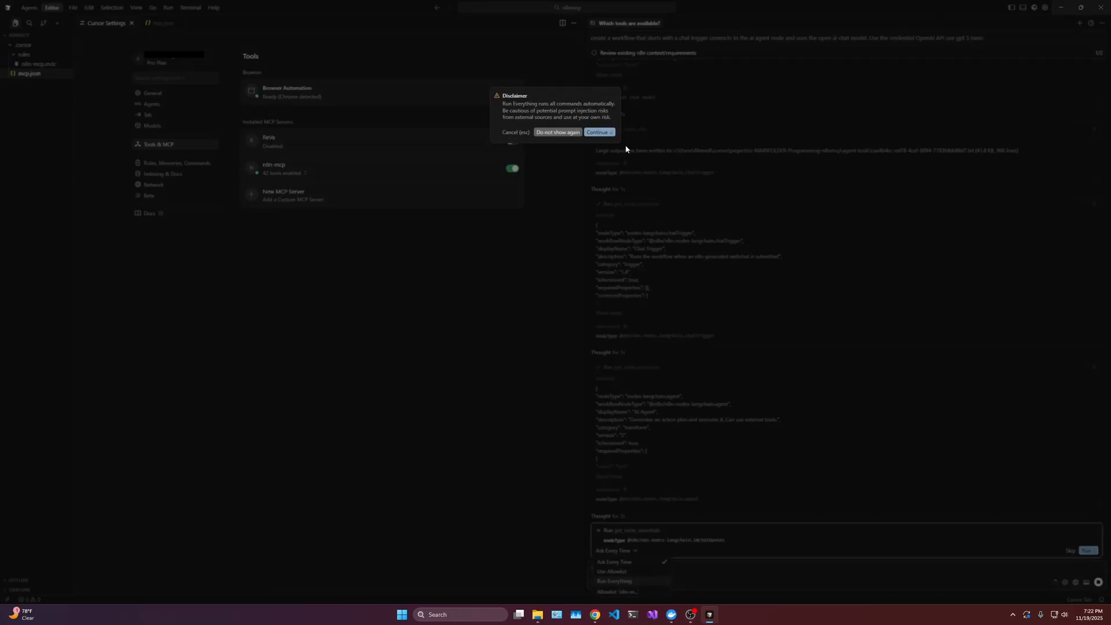
{"action": "left_click", "coordinate": [599, 132]}
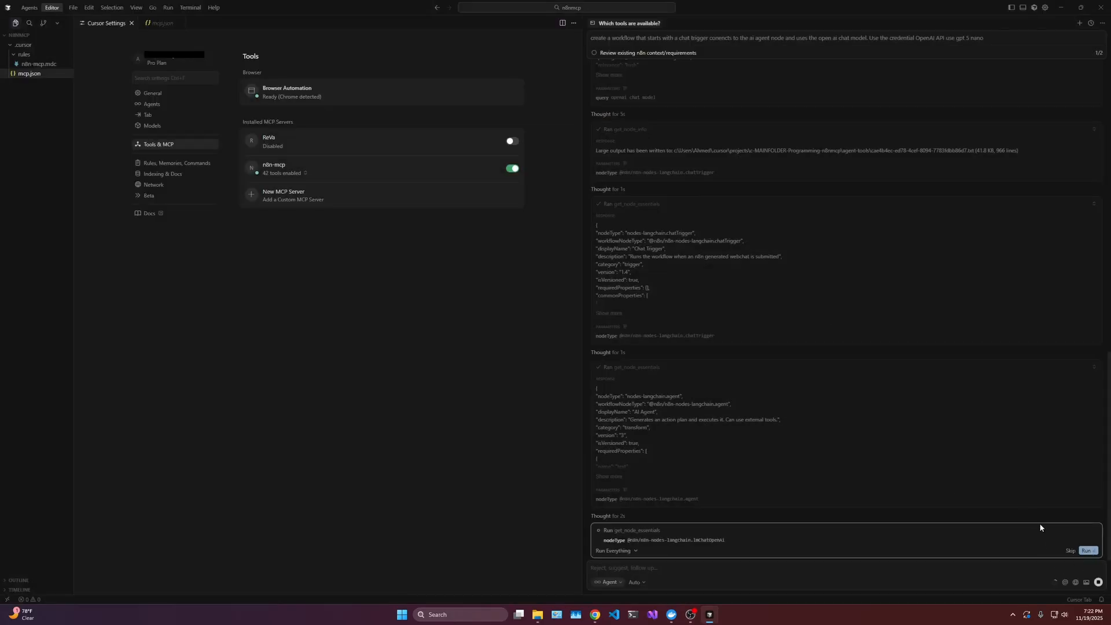
{"action": "left_click", "coordinate": [1088, 551]}
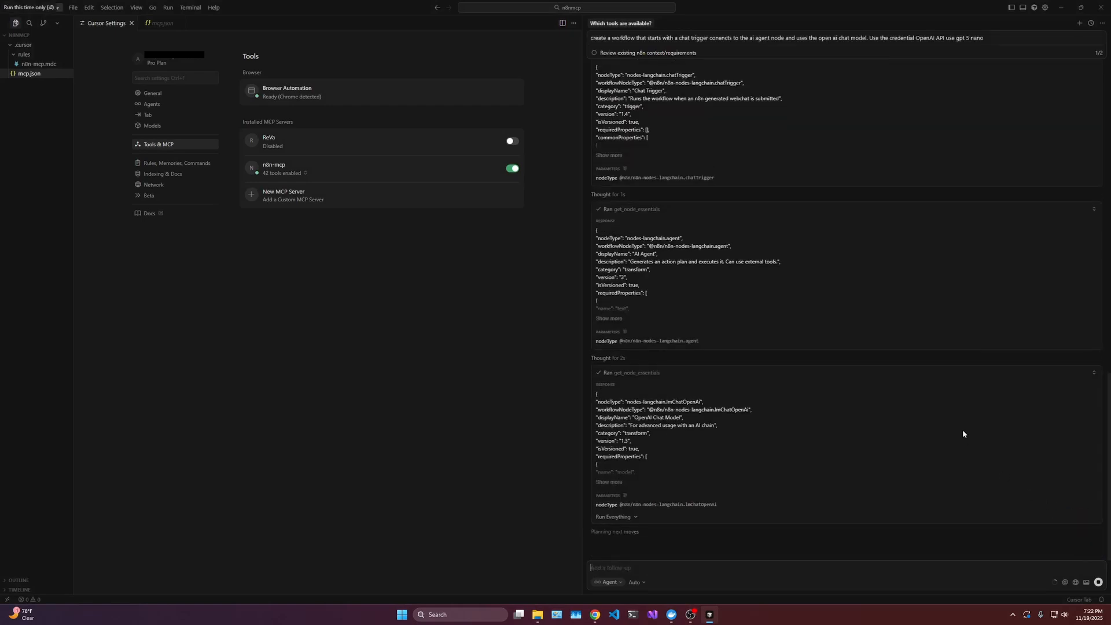
{"action": "mouse_move", "coordinate": [930, 438]}
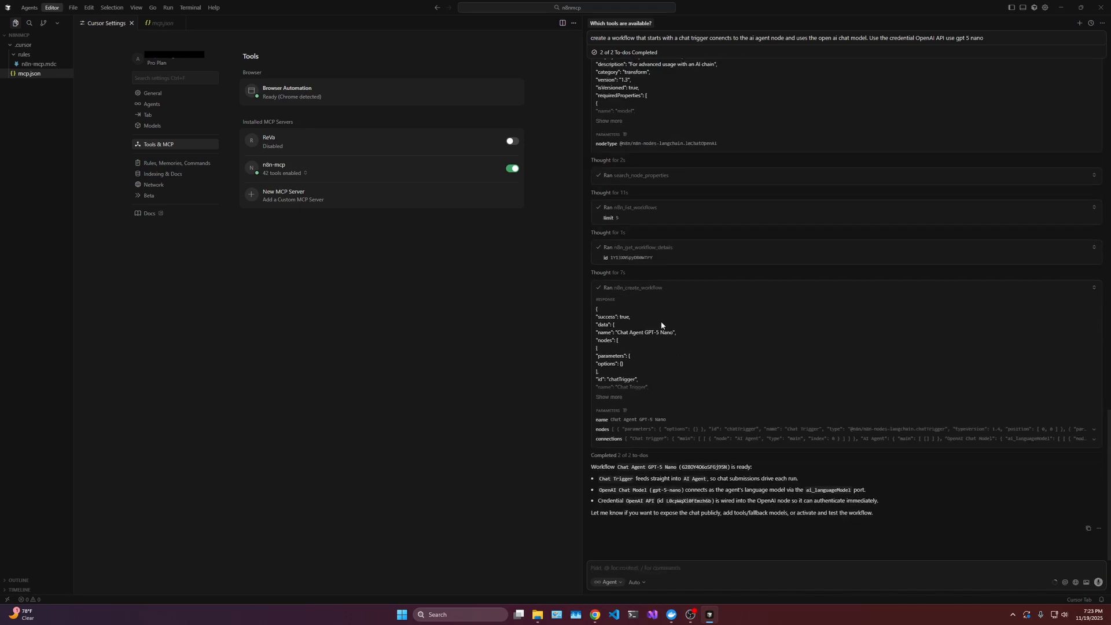
{"action": "mouse_move", "coordinate": [685, 327]}
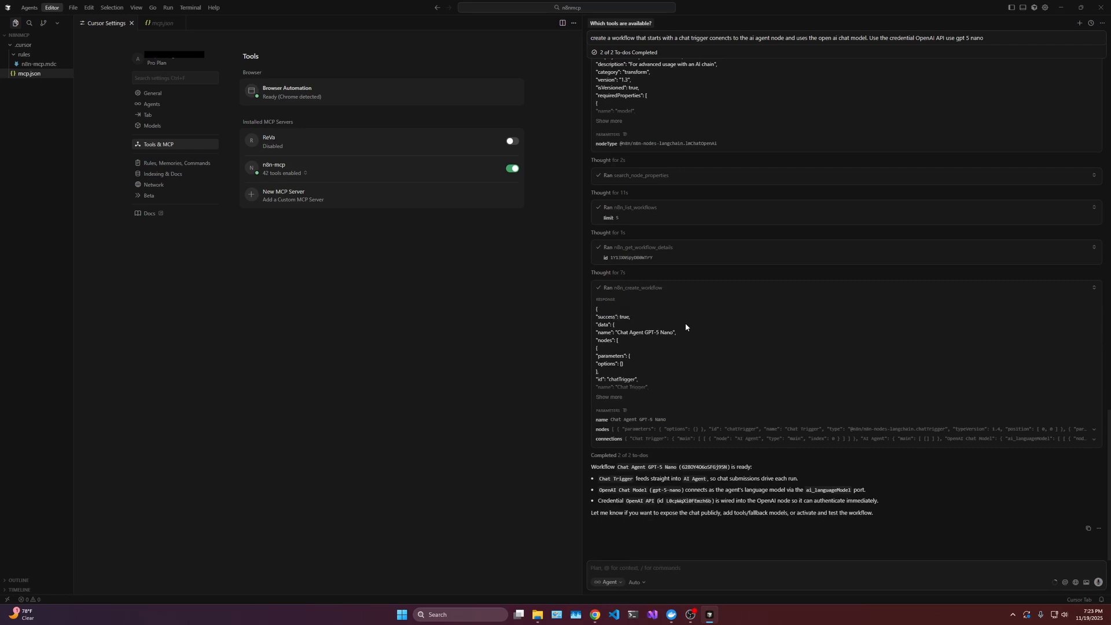
{"action": "mouse_move", "coordinate": [554, 575]}
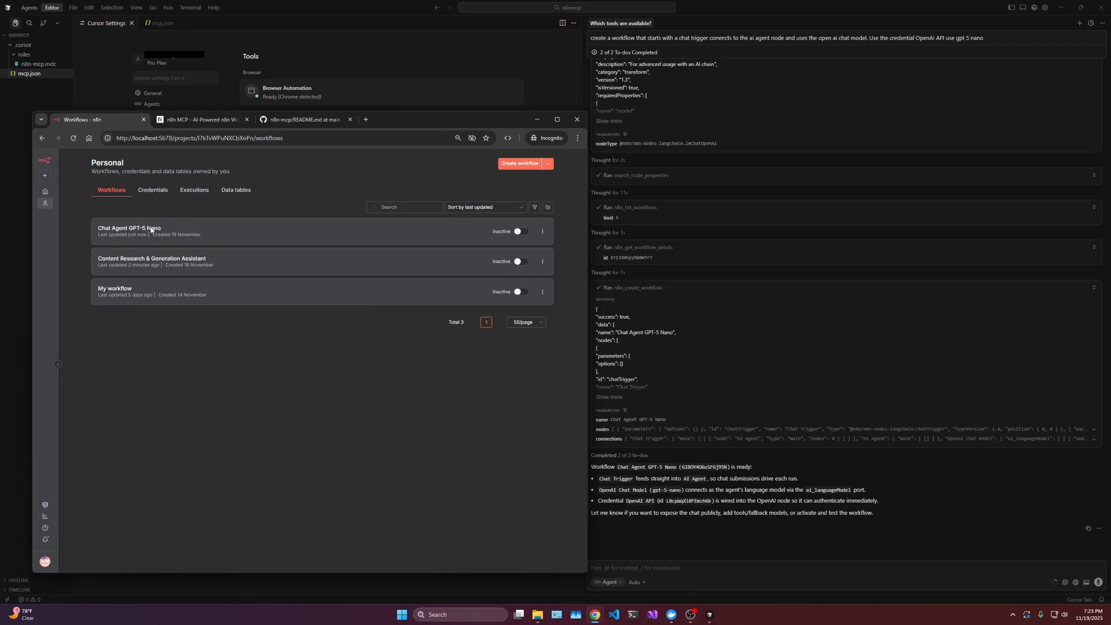
Open Chat Agent GPT-5 Nano and inspect AI Agent and OpenAI Chat Model settings, keeping OpenAI API credential
{"action": "left_click", "coordinate": [129, 228]}
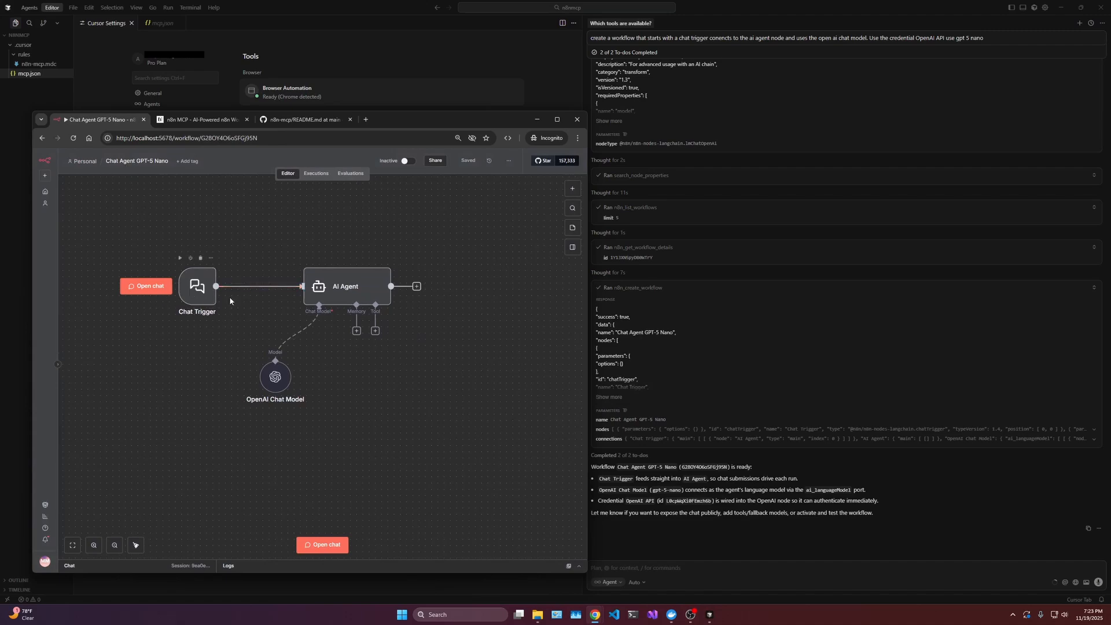
{"action": "double_click", "coordinate": [346, 286]}
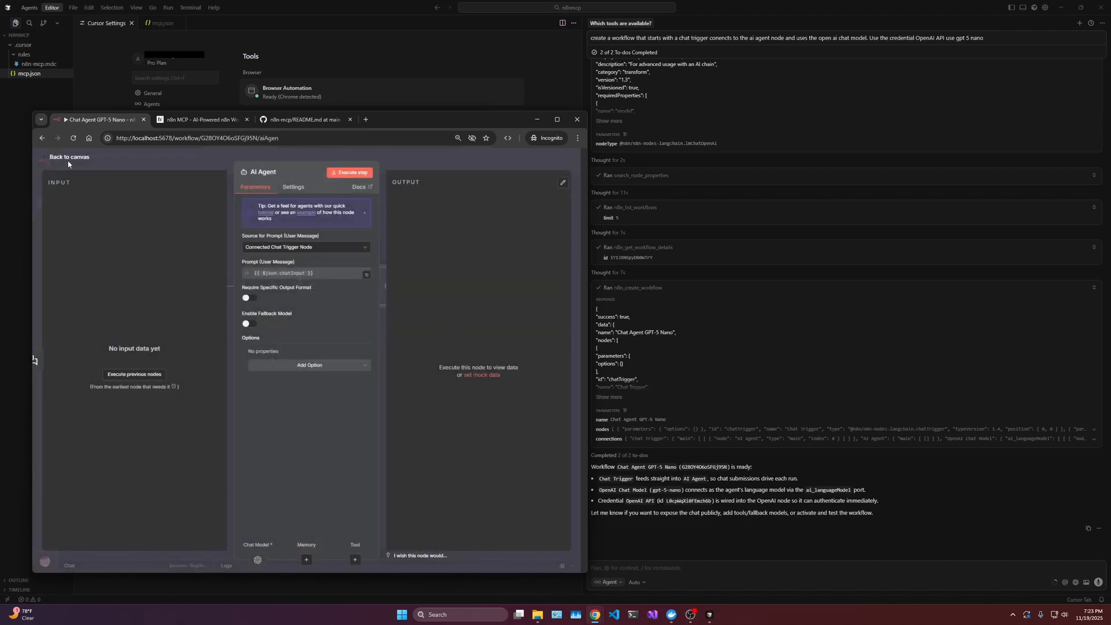
{"action": "left_click", "coordinate": [257, 559]}
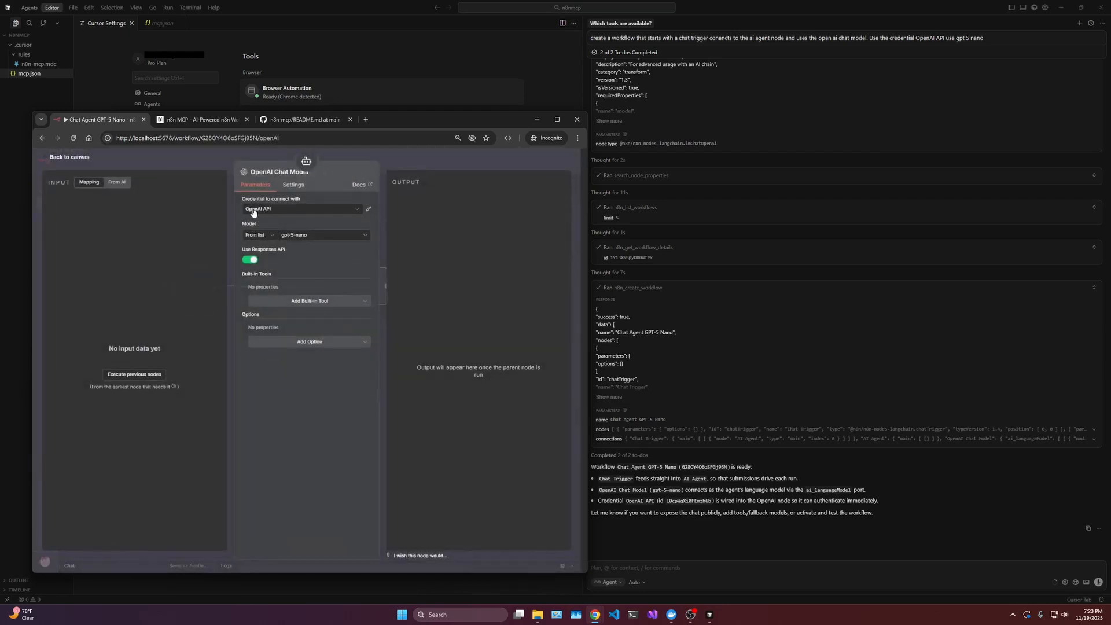
{"action": "left_click", "coordinate": [301, 208]}
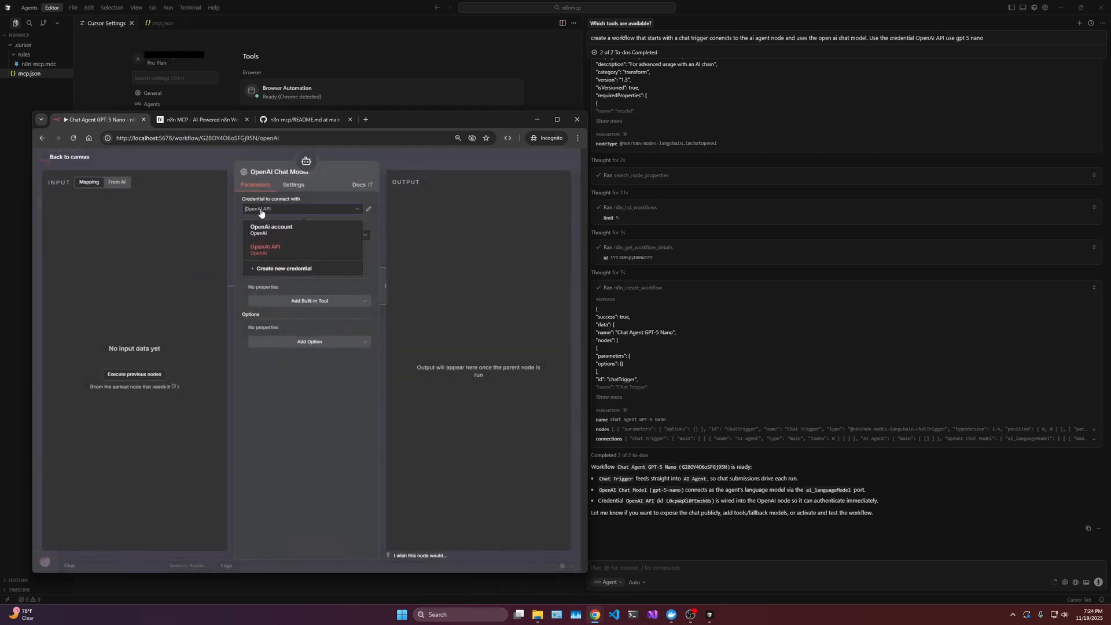
{"action": "left_click", "coordinate": [265, 248]}
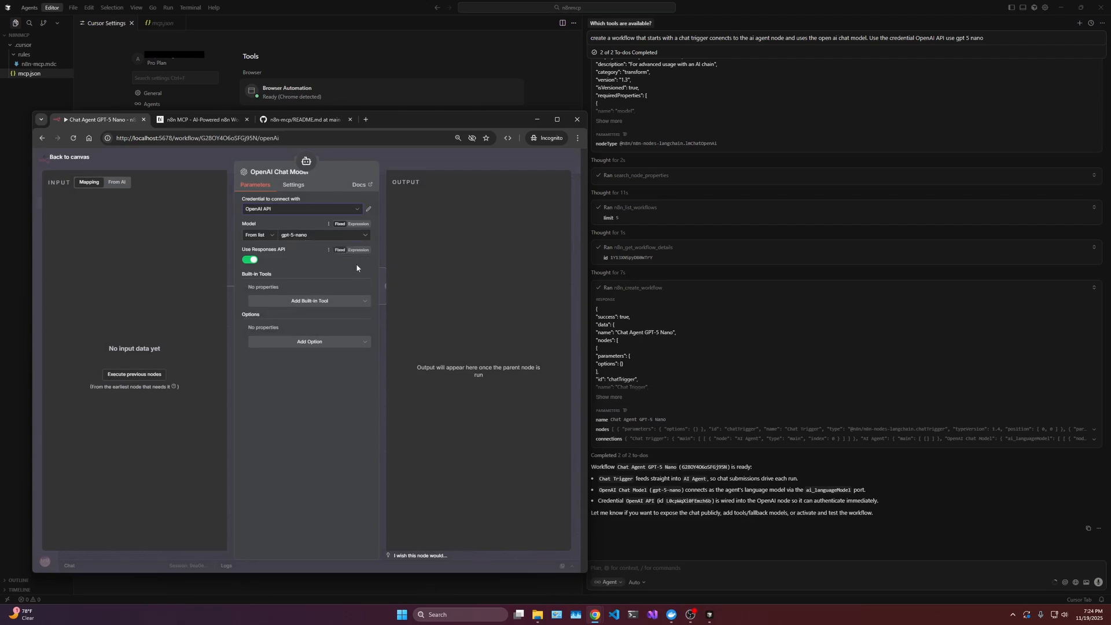
Return to the canvas and bring up the workflow's test chat
{"action": "left_click", "coordinate": [69, 158]}
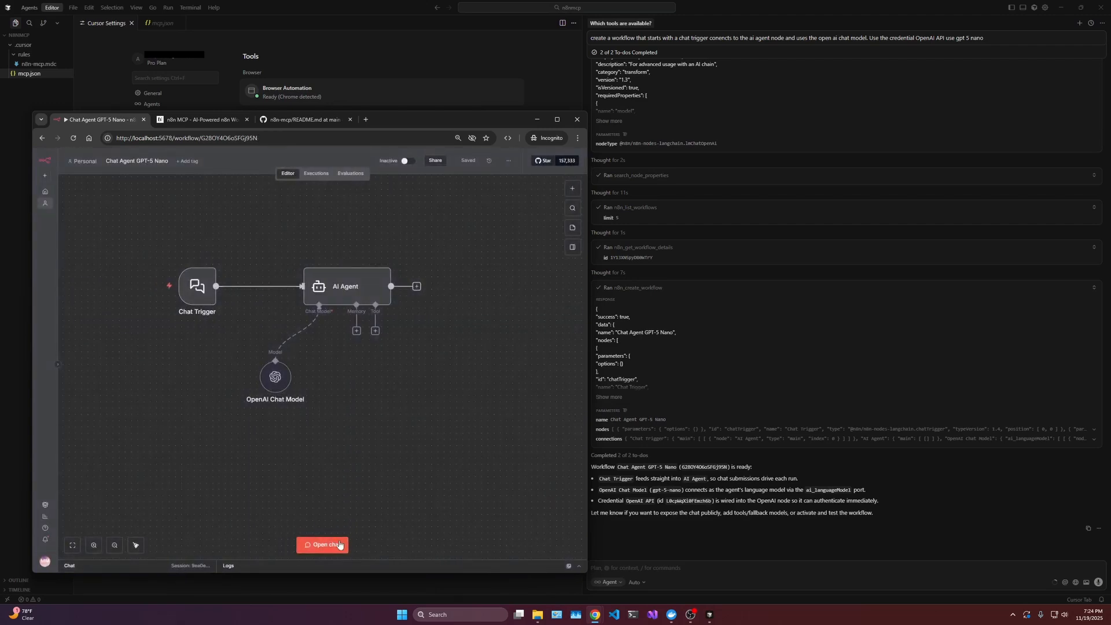
{"action": "left_click", "coordinate": [324, 543]}
{"action": "type", "text": "hello from n8n"}
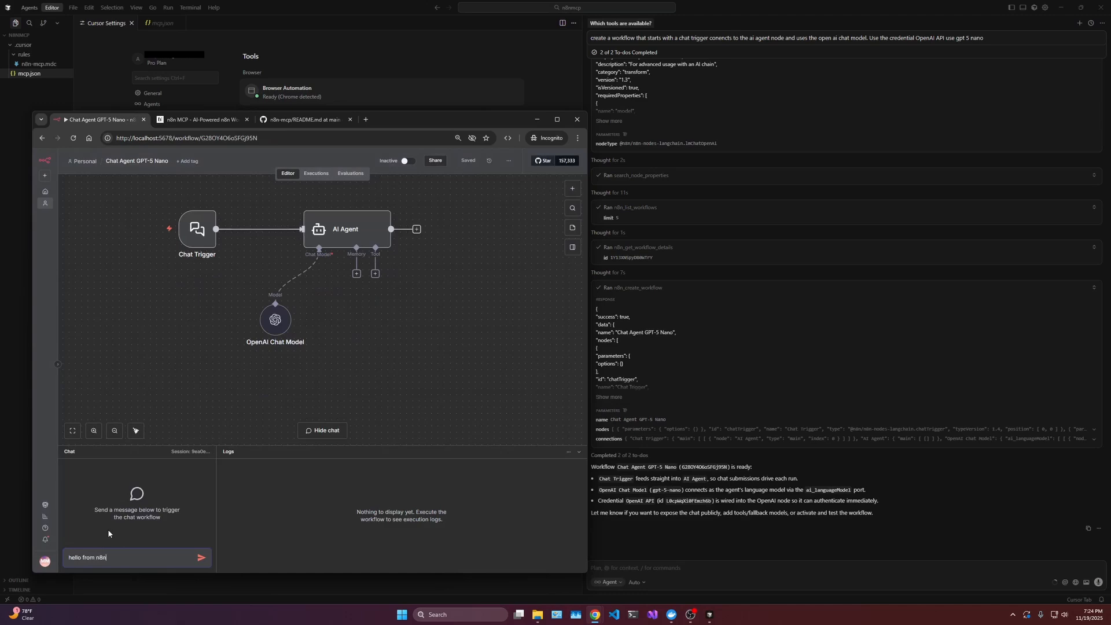
Send 'hello from n8n' in the test chat and pan to the executed nodes
{"action": "left_click", "coordinate": [200, 556]}
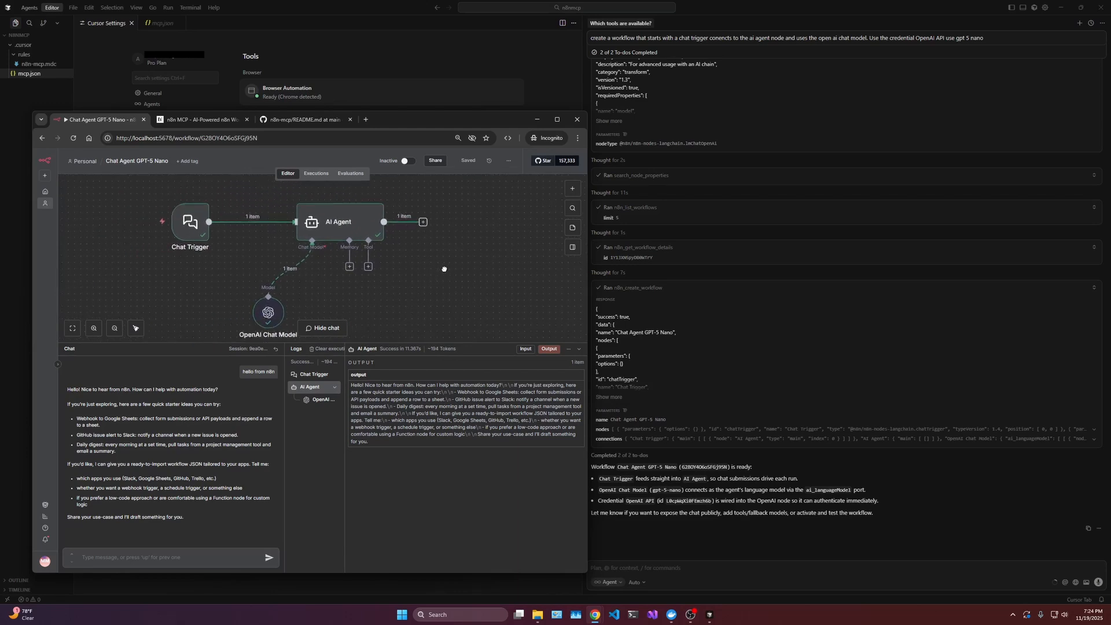
{"action": "left_click_drag", "start_coordinate": [444, 268], "coordinate": [371, 279]}
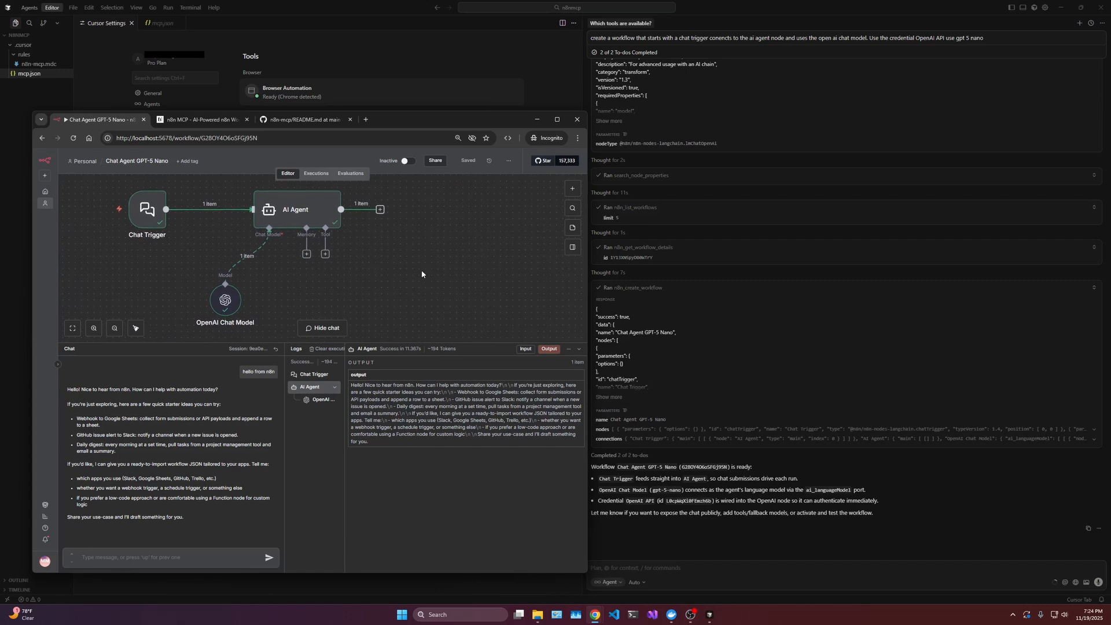
{"action": "mouse_move", "coordinate": [432, 265]}
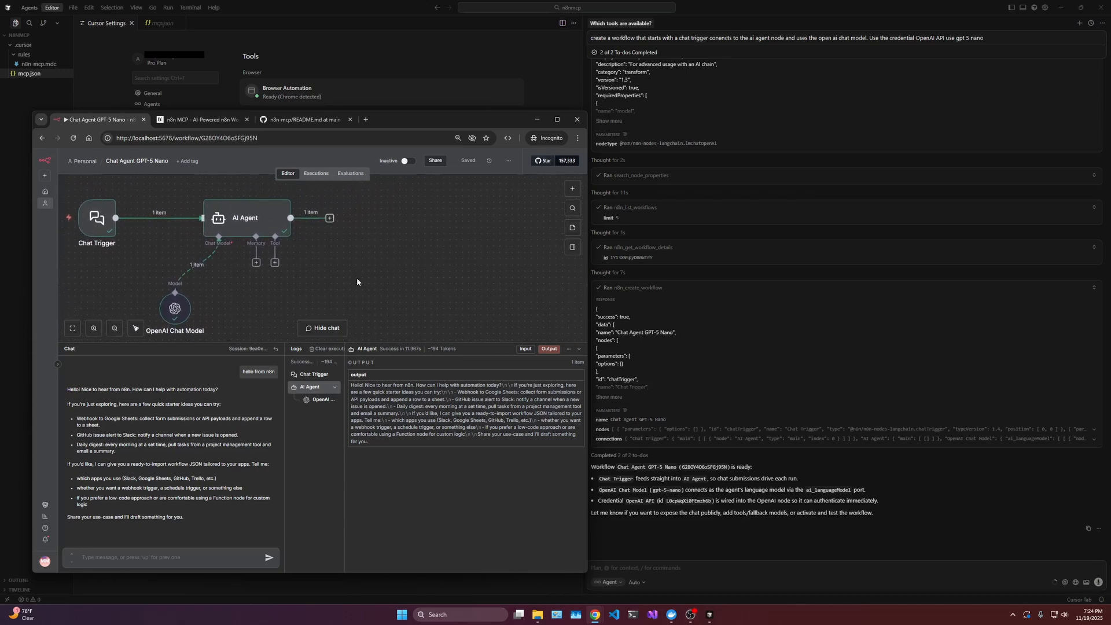
{"action": "mouse_move", "coordinate": [350, 272]}
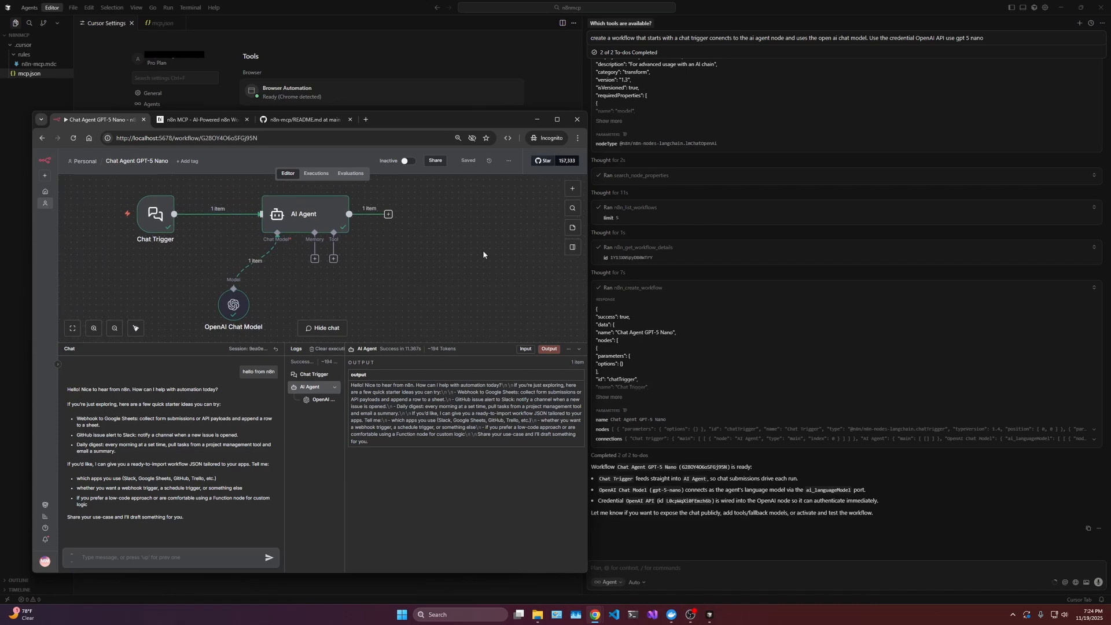
{"action": "mouse_move", "coordinate": [457, 266]}
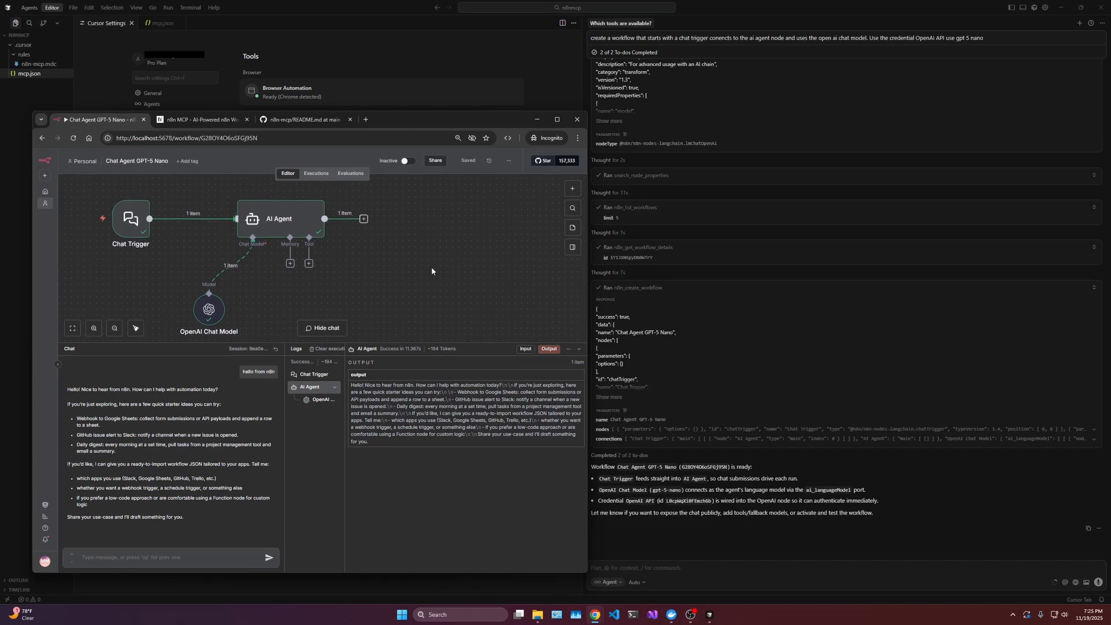
{"action": "mouse_move", "coordinate": [405, 274]}
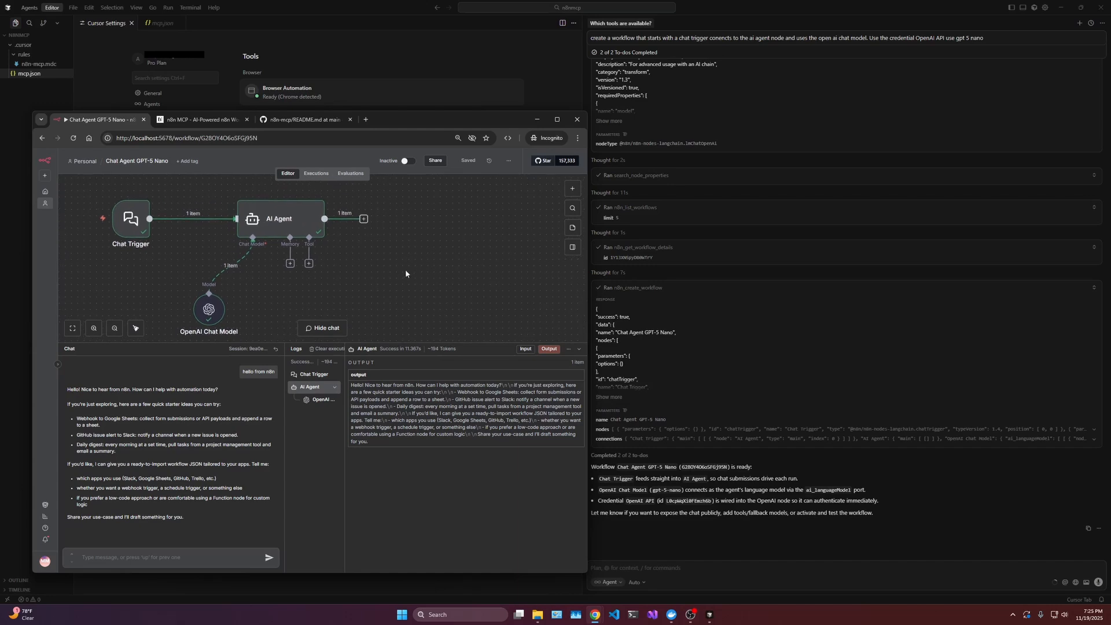
{"action": "mouse_move", "coordinate": [347, 285]}
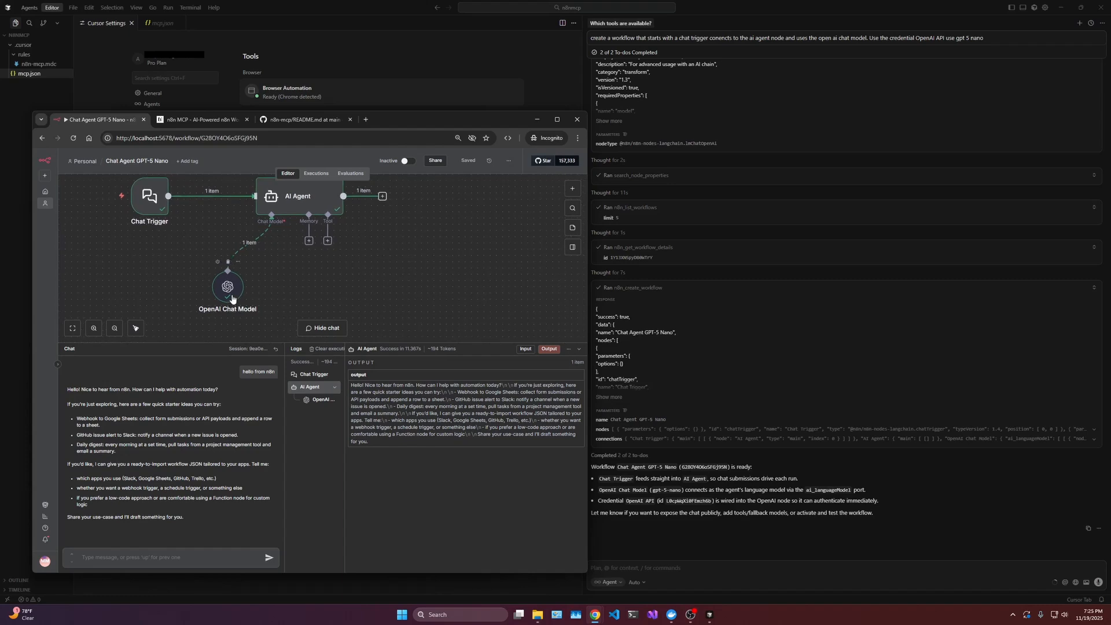
{"action": "mouse_move", "coordinate": [281, 289]}
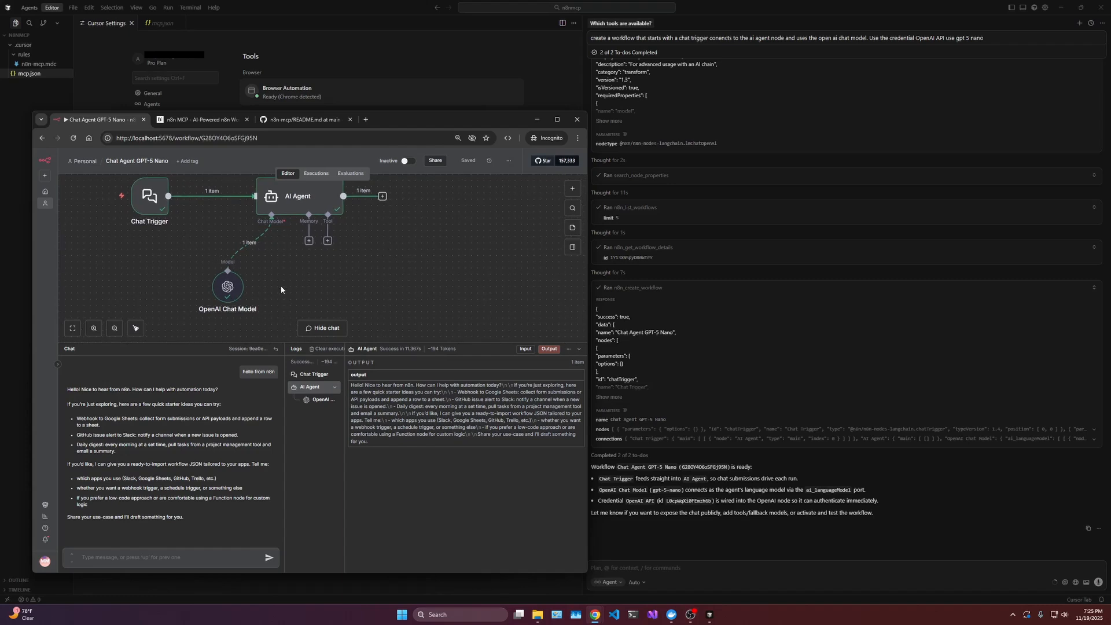
{"action": "mouse_move", "coordinate": [347, 314]}
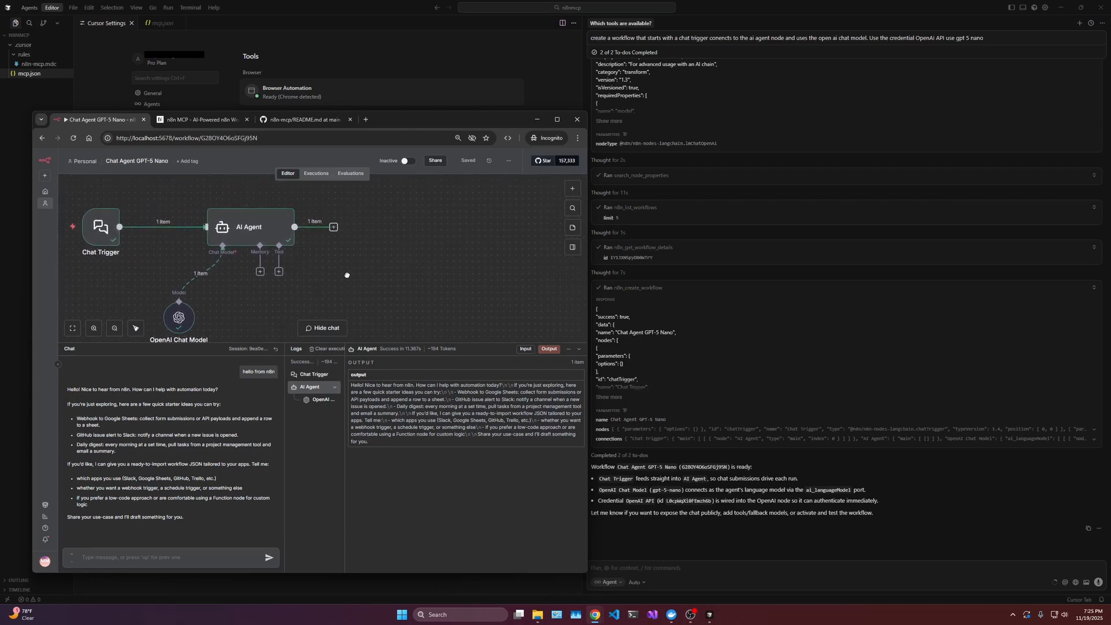
{"action": "mouse_move", "coordinate": [395, 274]}
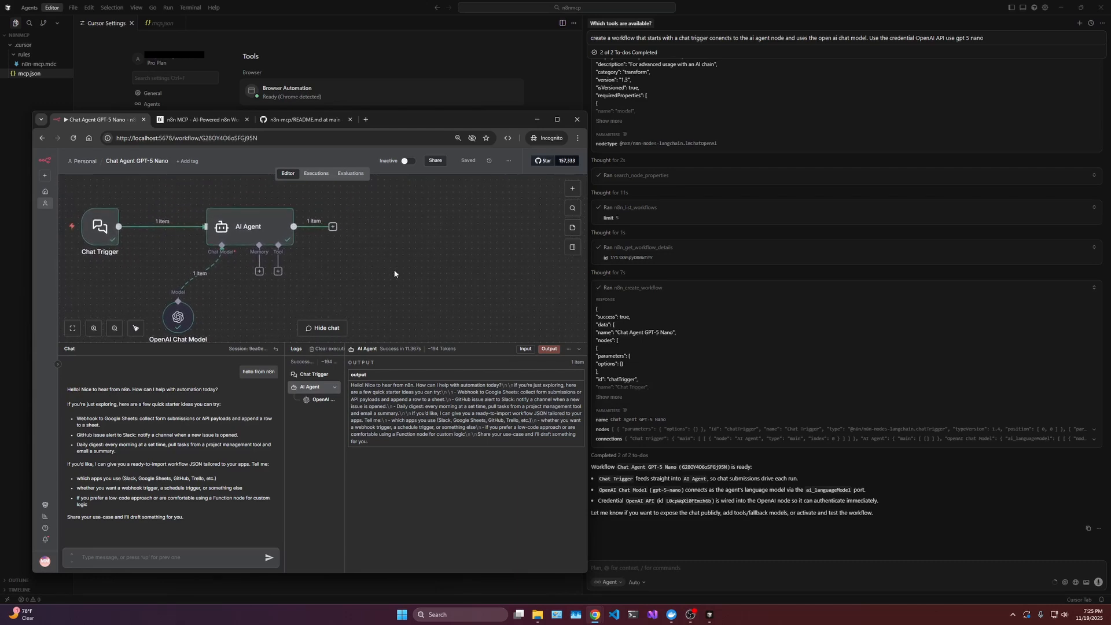